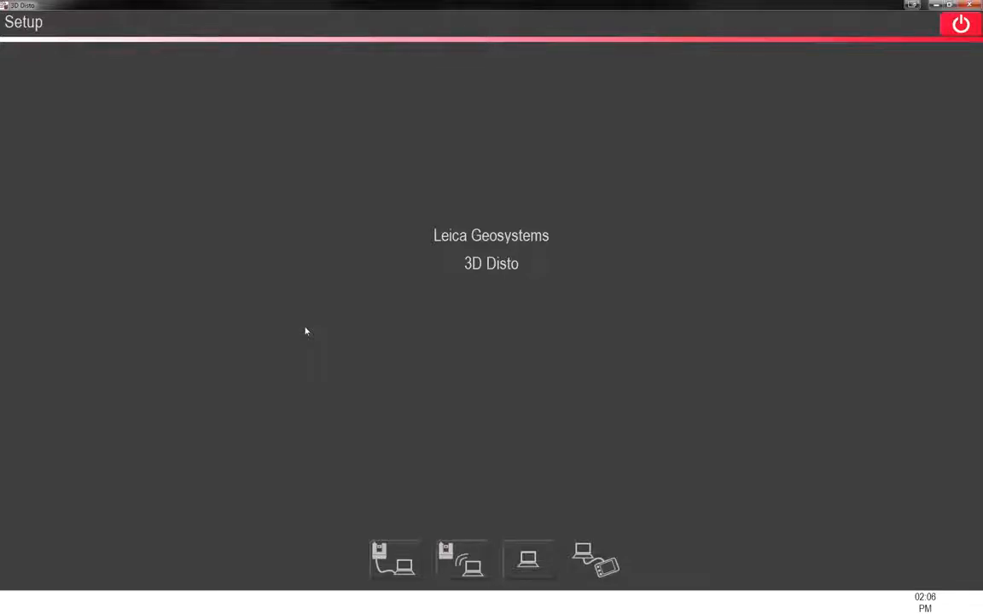
mouse_move(283, 324)
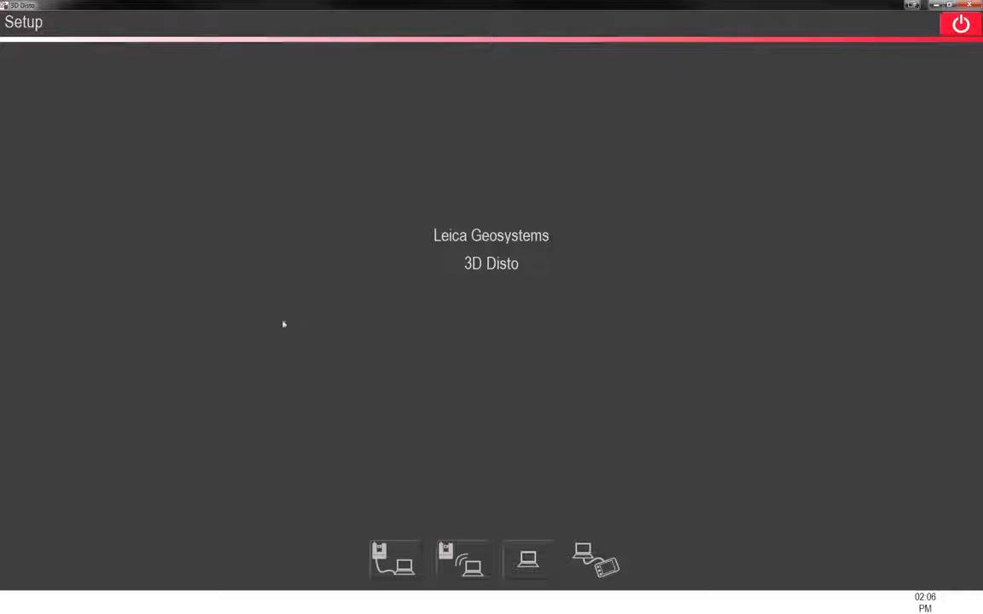
mouse_move(355, 556)
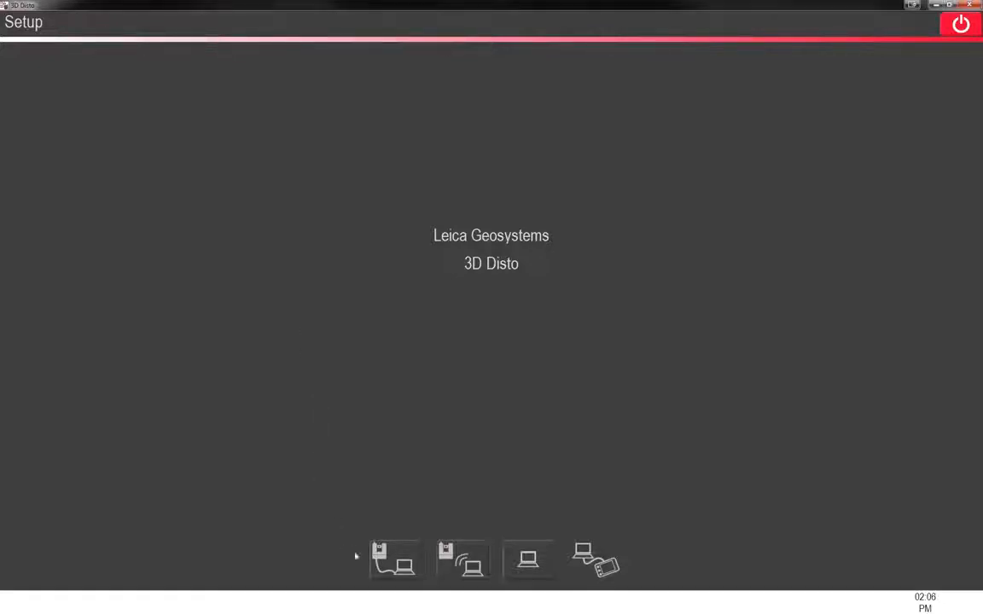
mouse_move(720, 201)
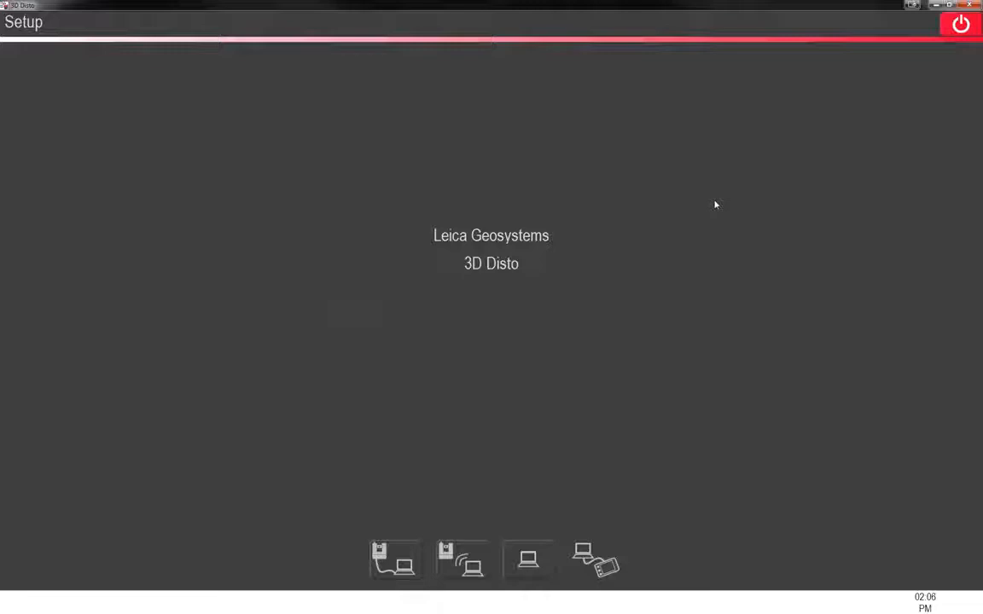
mouse_move(563, 266)
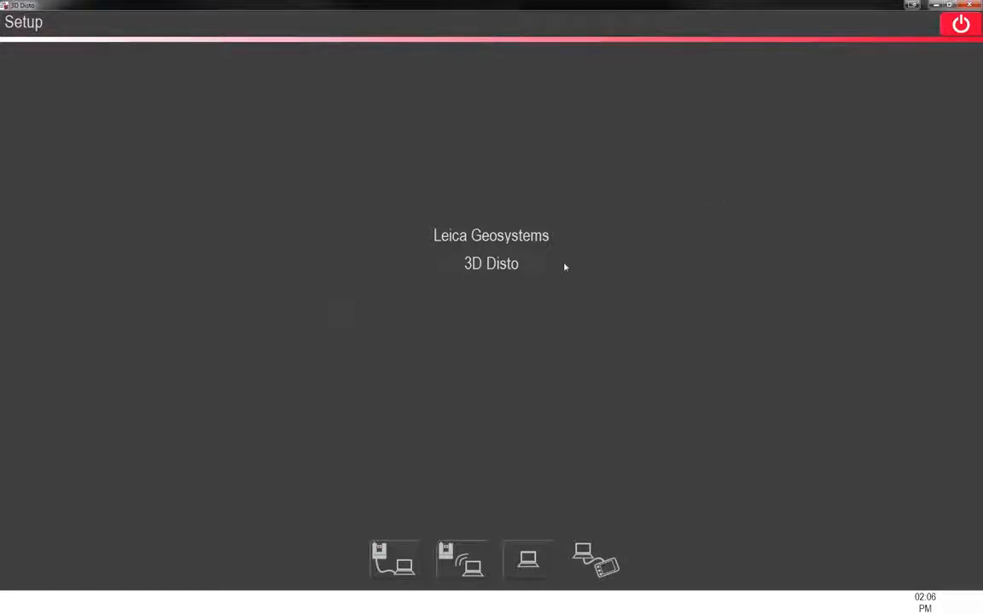
mouse_move(549, 265)
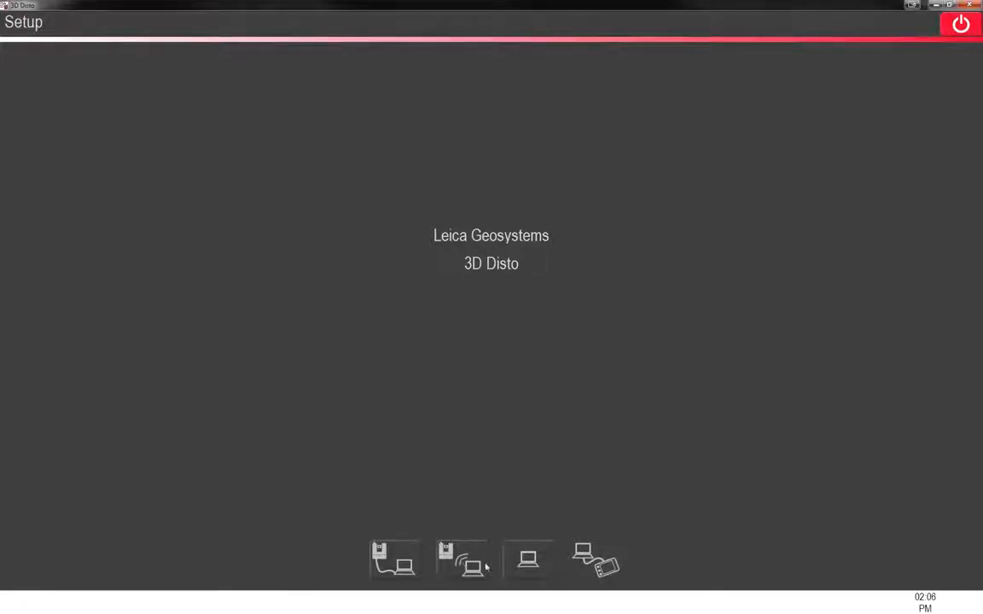
mouse_move(572, 567)
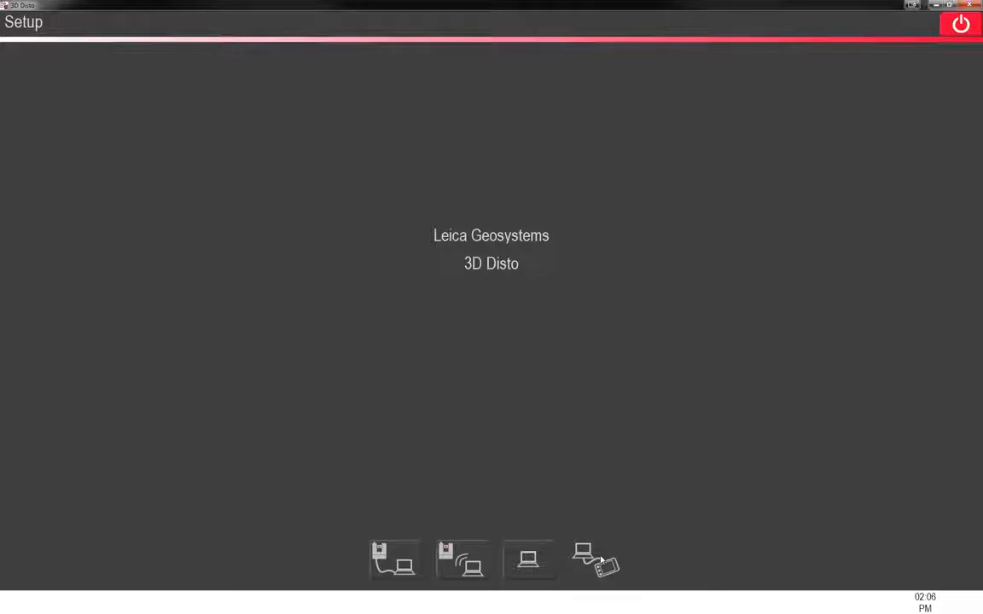
mouse_move(492, 478)
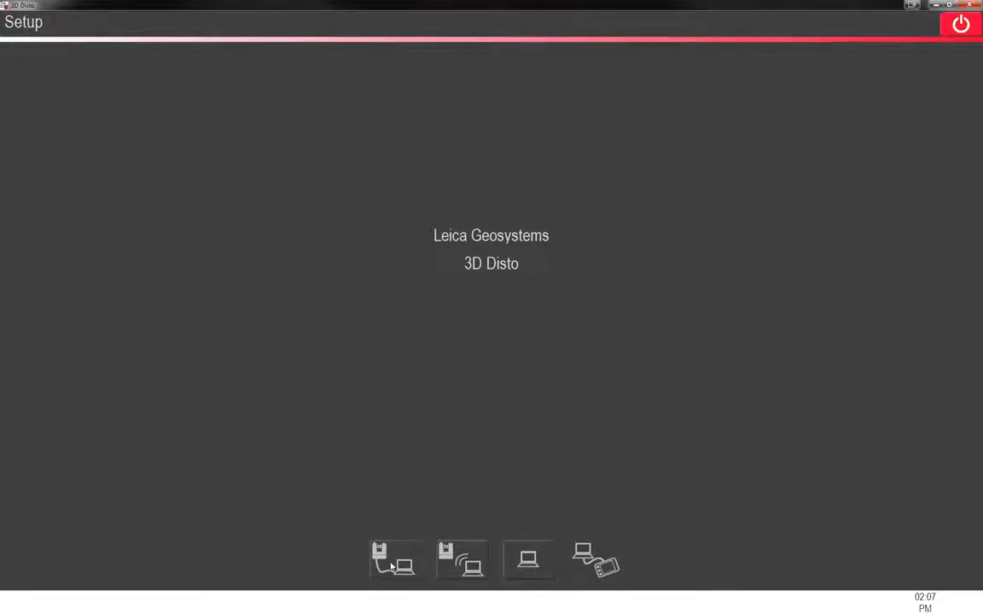
Connect via cable to the 3D Disto and dismiss the target-and-measure tip.
left_click(396, 559)
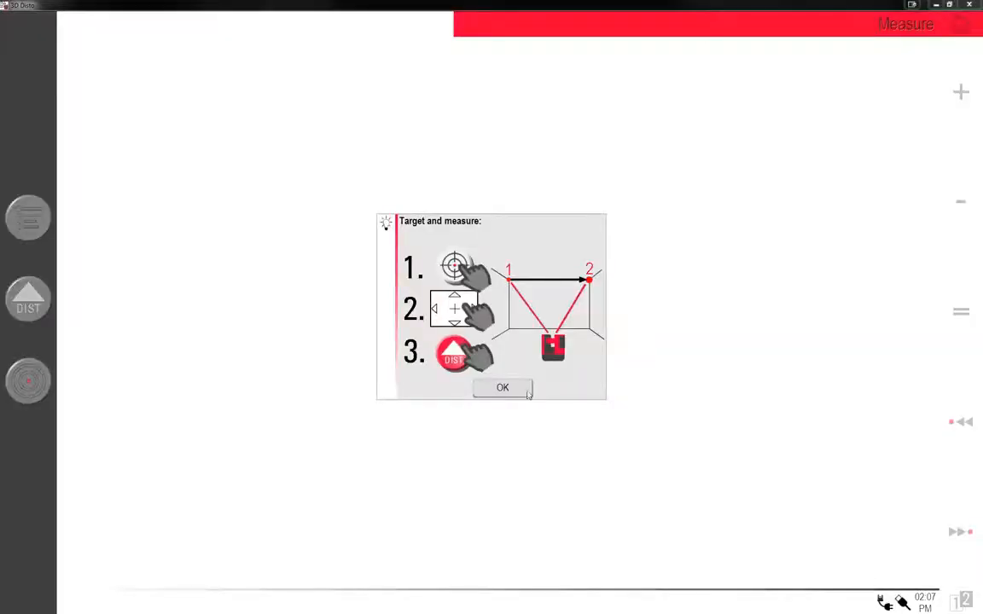
mouse_move(464, 411)
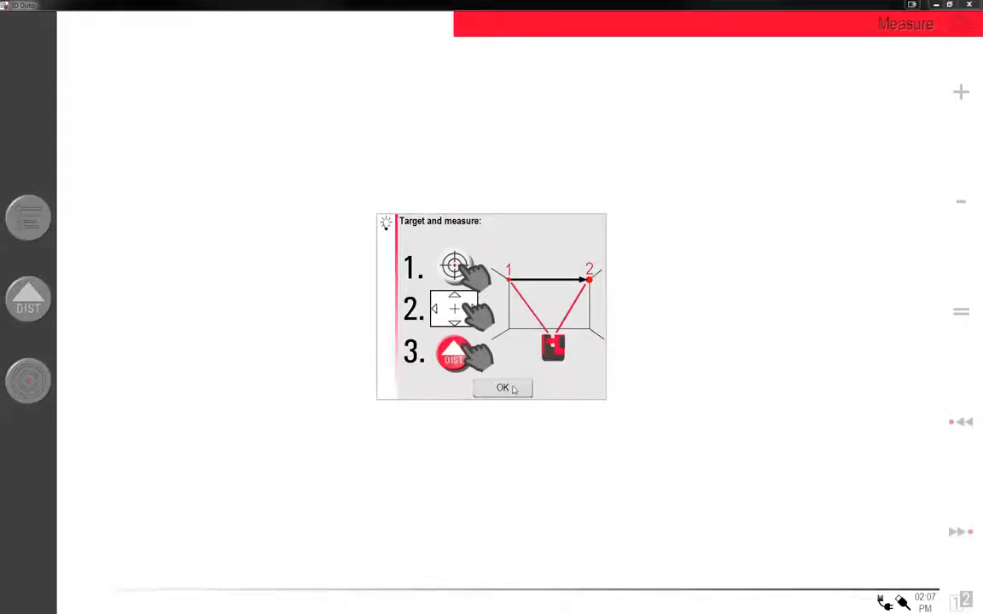
left_click(501, 388)
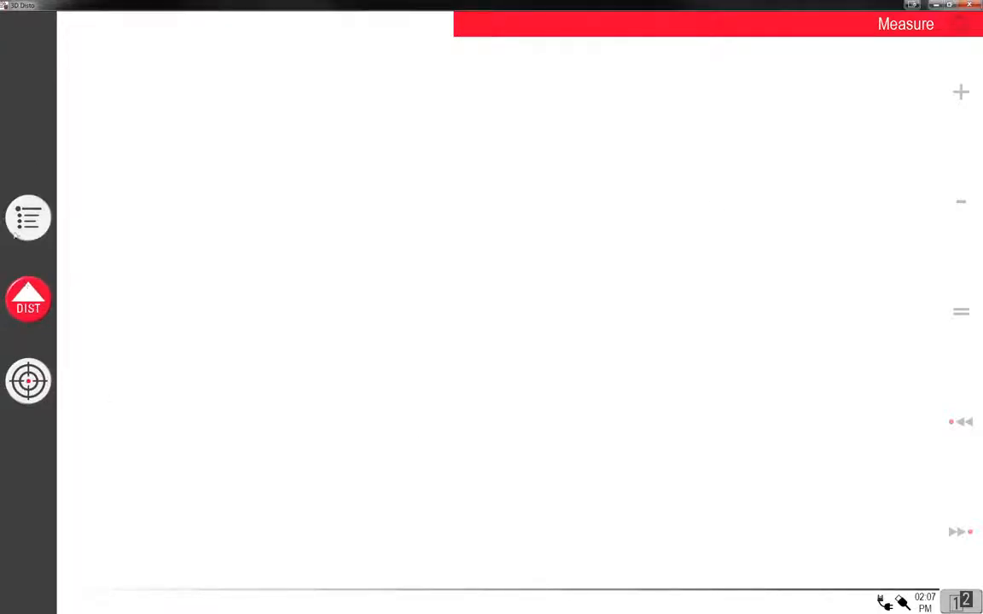
mouse_move(969, 55)
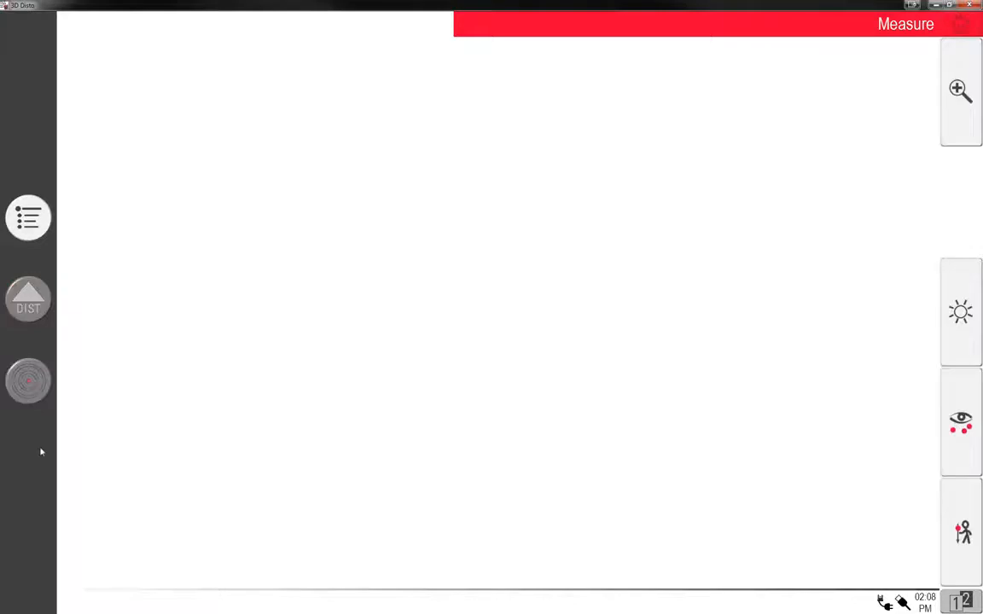
Aim the laser at a ceiling spot in the viewfinder, then return to the main menu.
left_click(27, 300)
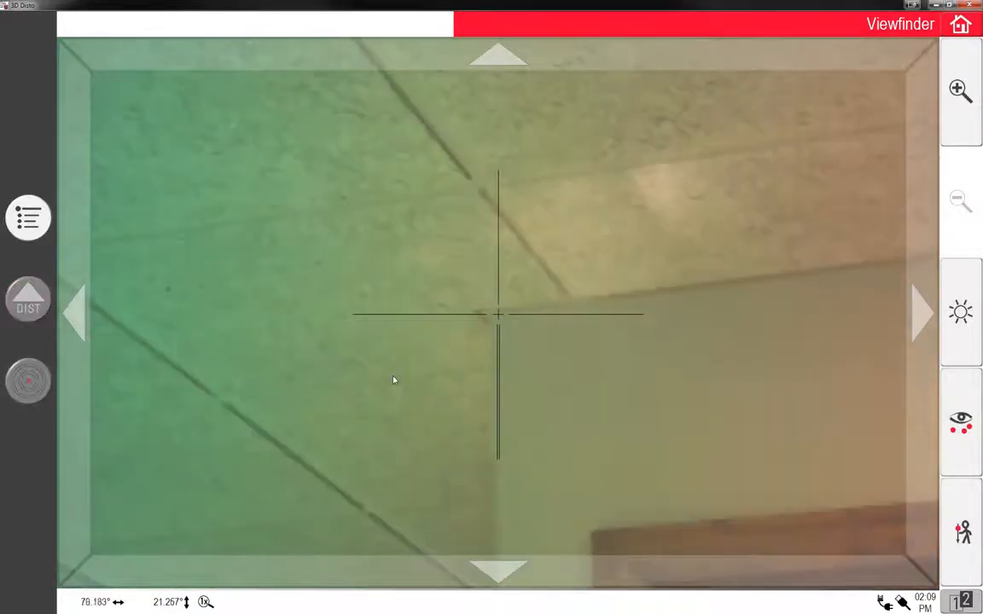
left_click(27, 299)
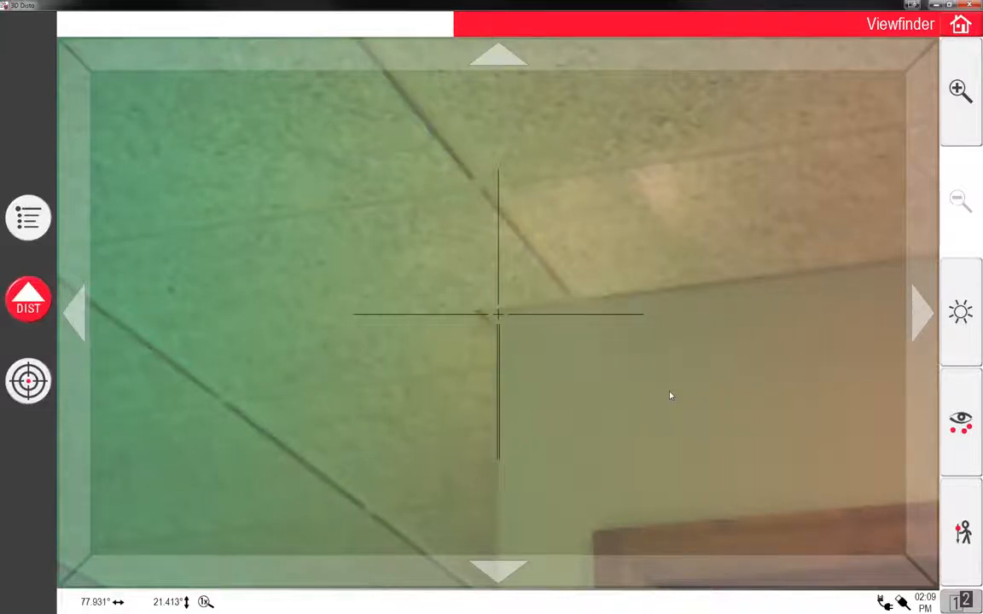
mouse_move(295, 365)
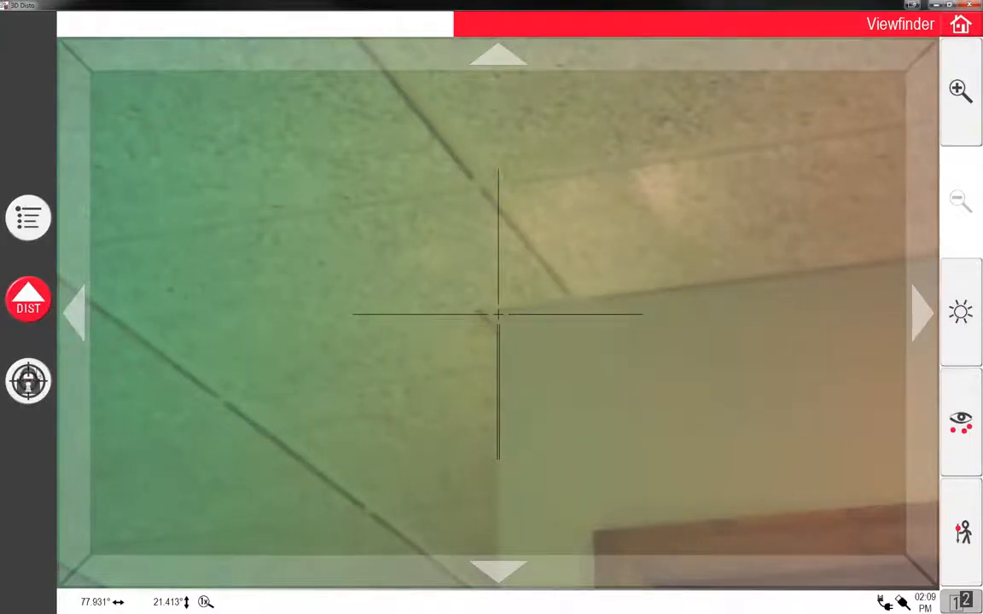
left_click(27, 219)
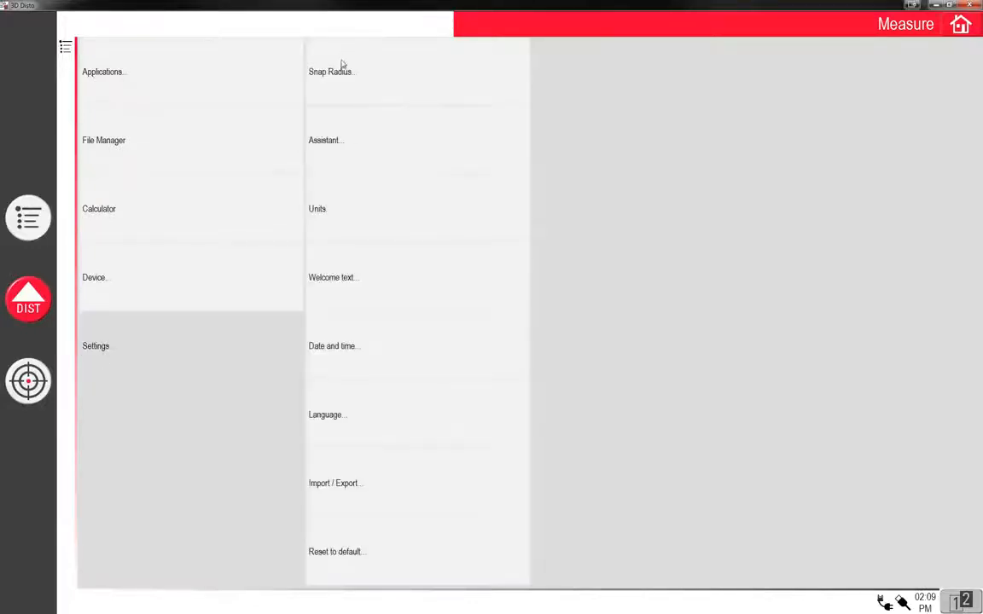
mouse_move(276, 563)
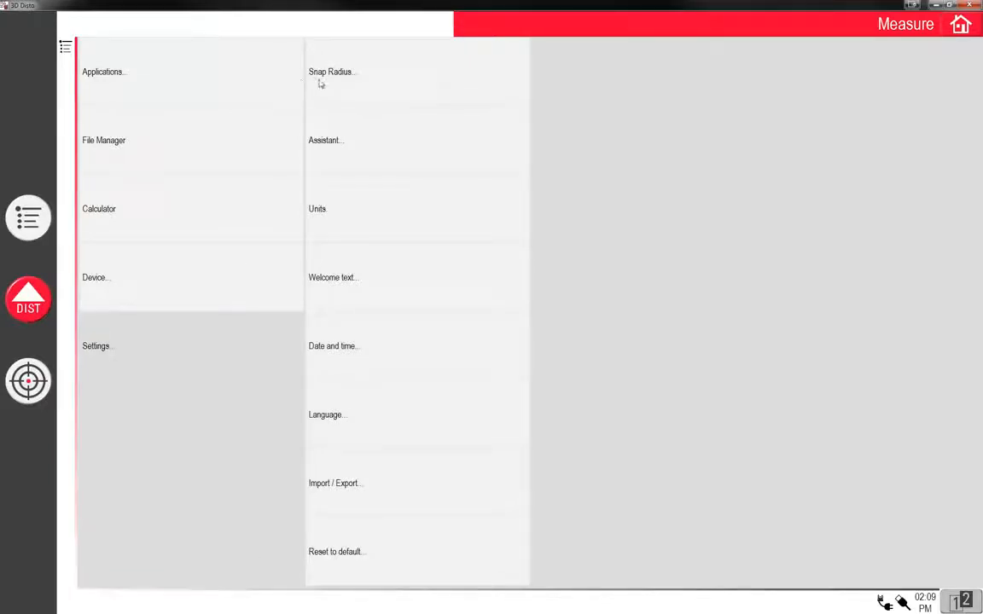
Lower the Snap Radius slider from 2 inches to 0".
left_click(331, 71)
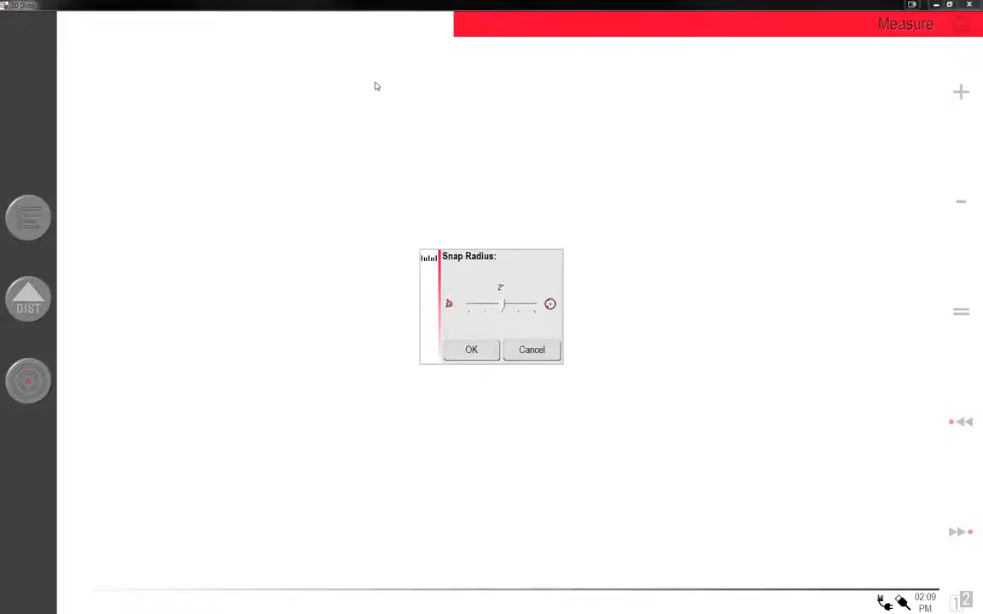
mouse_move(478, 371)
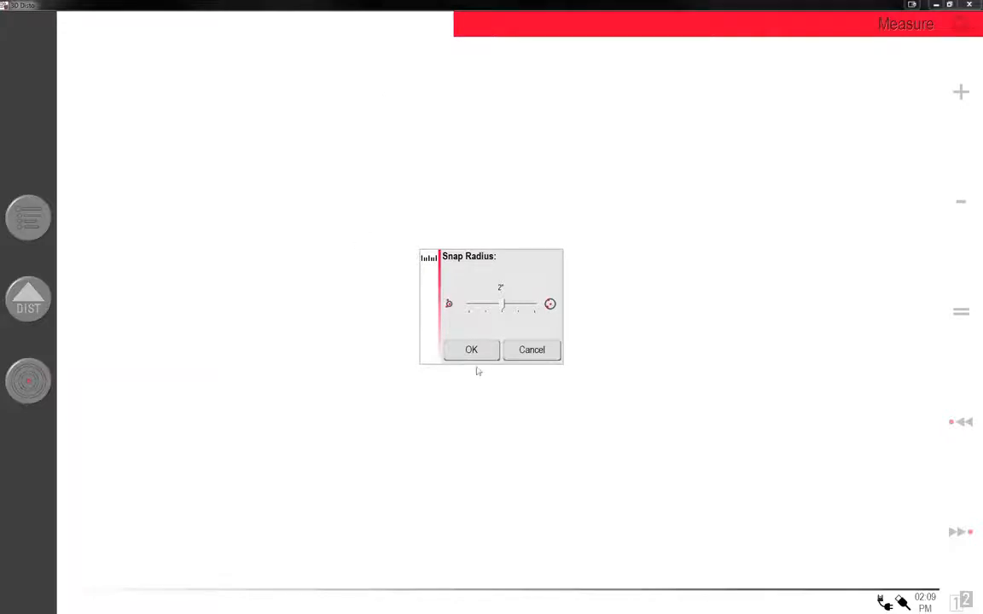
left_click_drag(503, 304, 469, 303)
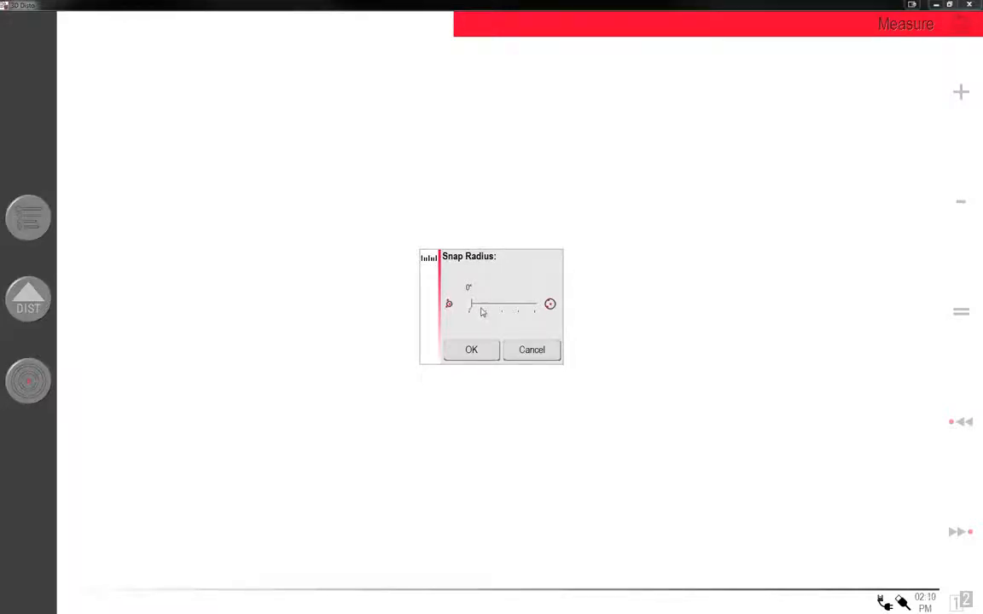
left_click_drag(447, 303, 504, 303)
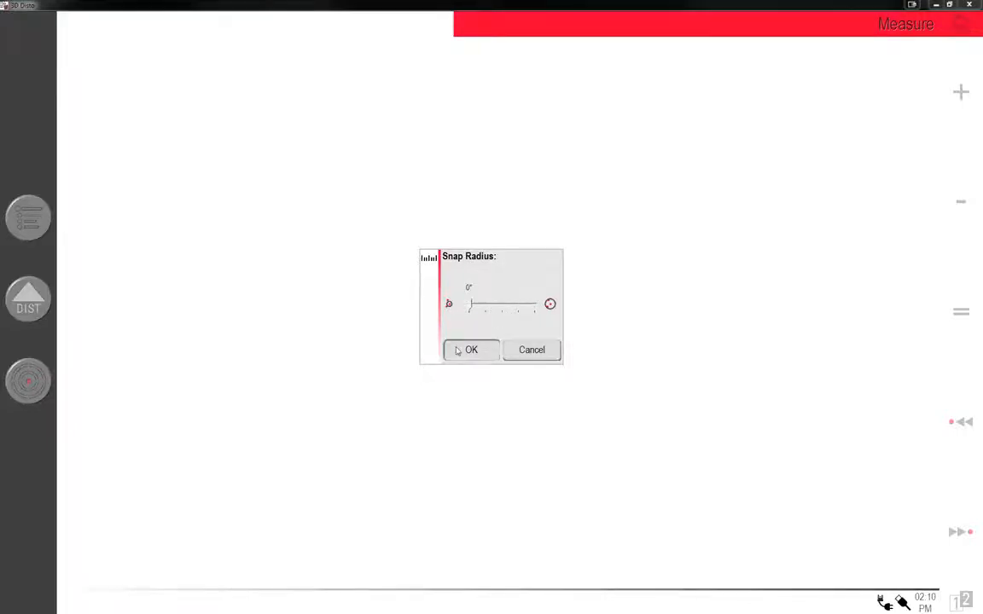
Confirm the 0" snap radius and review the Slope, Distance and Angle unit settings.
left_click(471, 350)
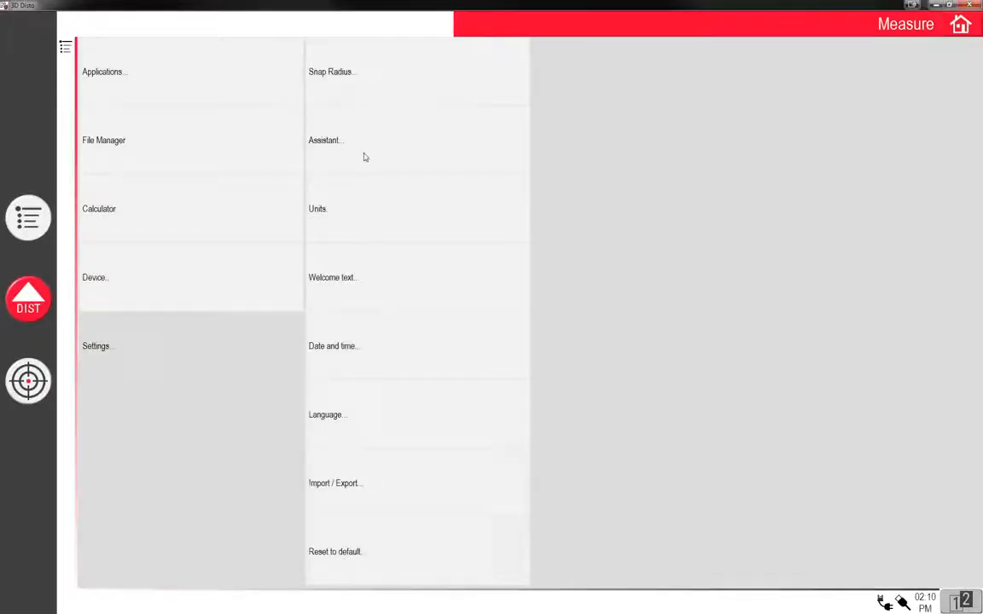
mouse_move(367, 218)
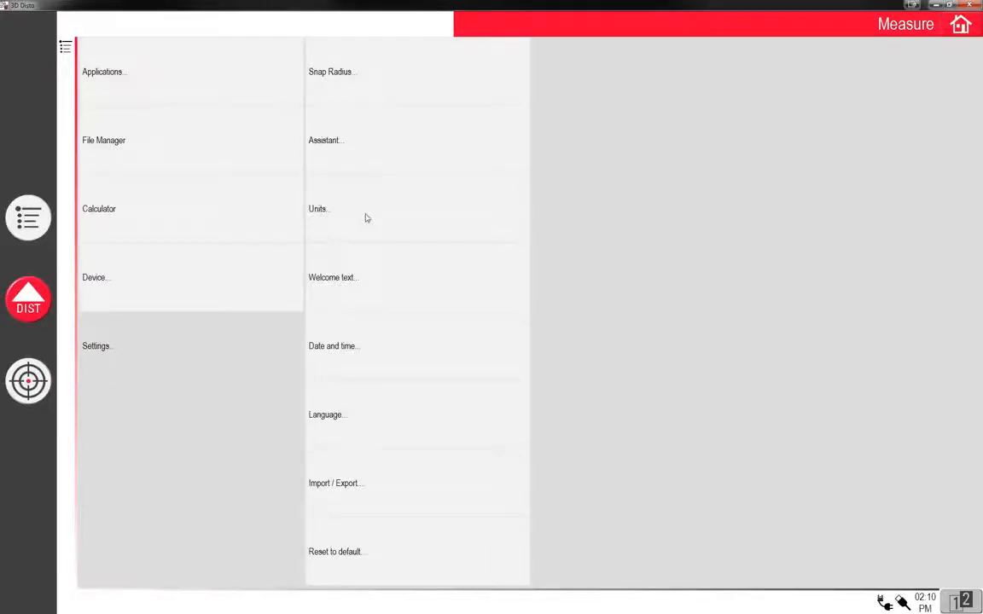
left_click(318, 208)
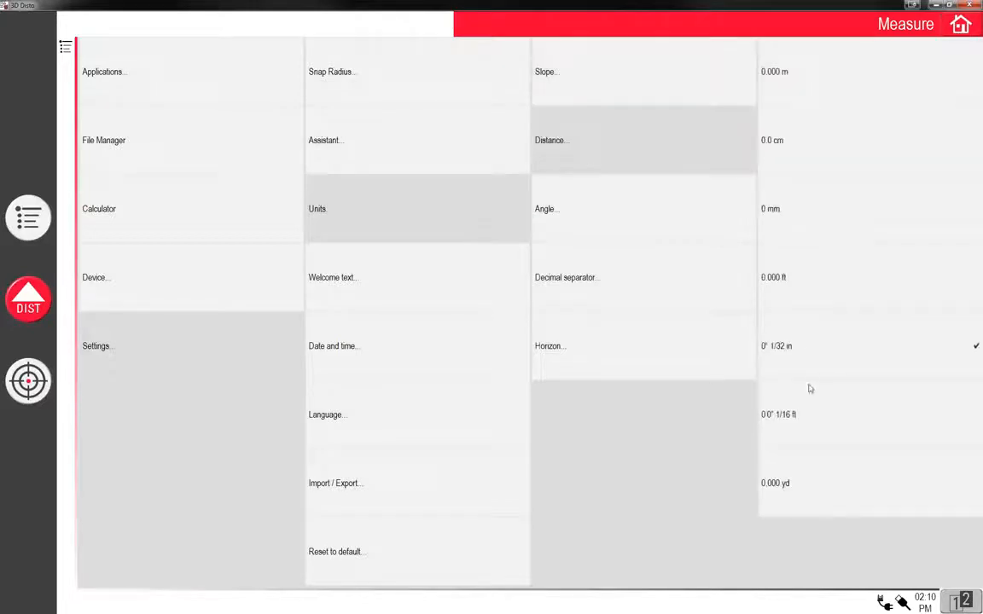
mouse_move(556, 225)
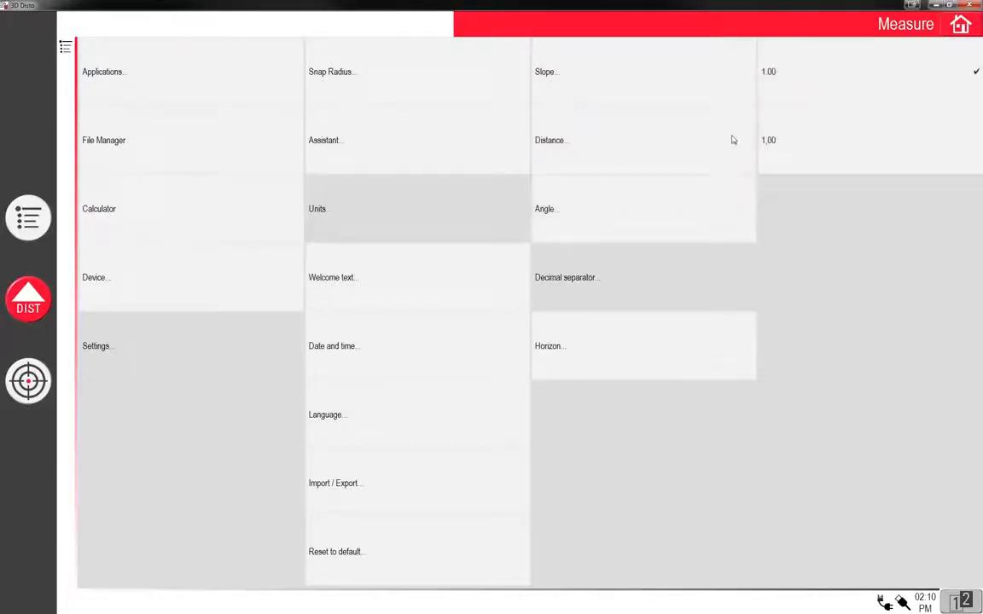
mouse_move(621, 357)
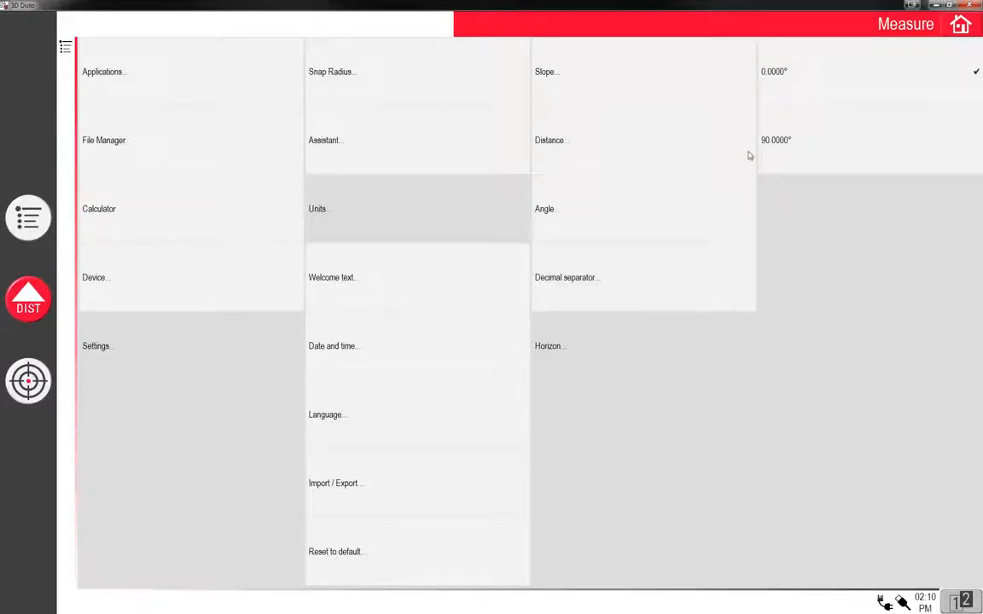
mouse_move(465, 135)
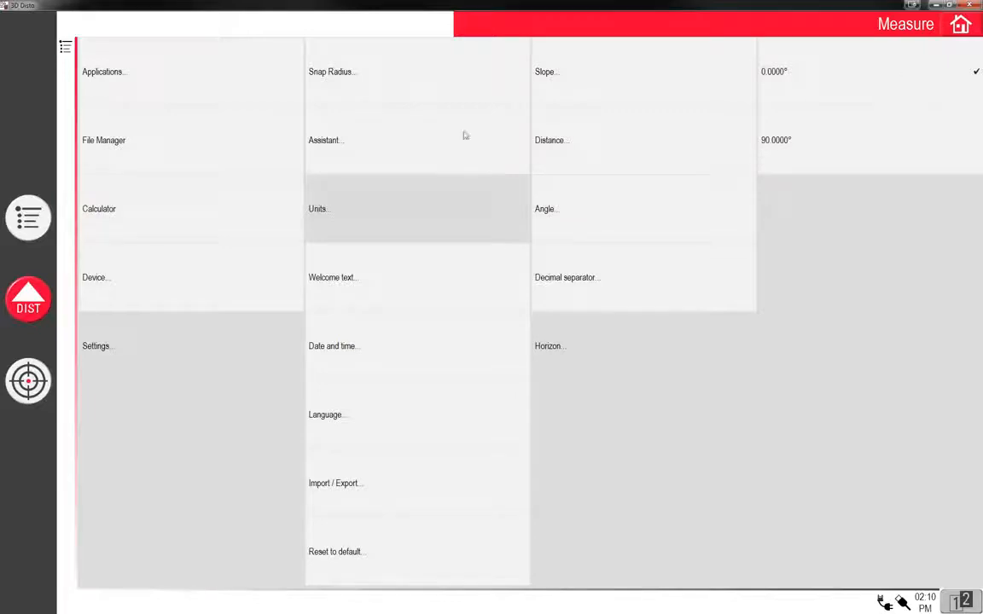
mouse_move(357, 297)
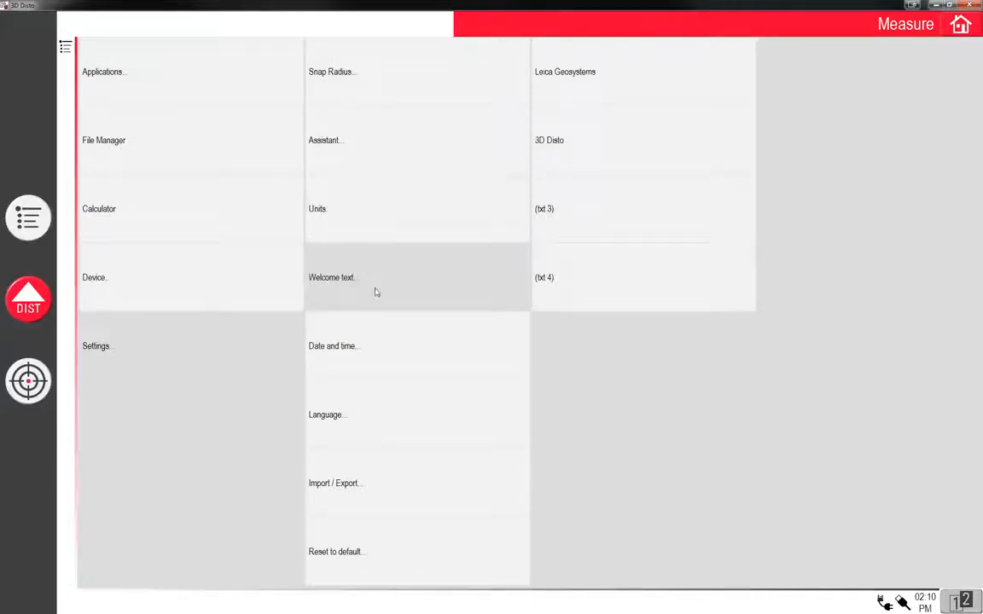
mouse_move(389, 348)
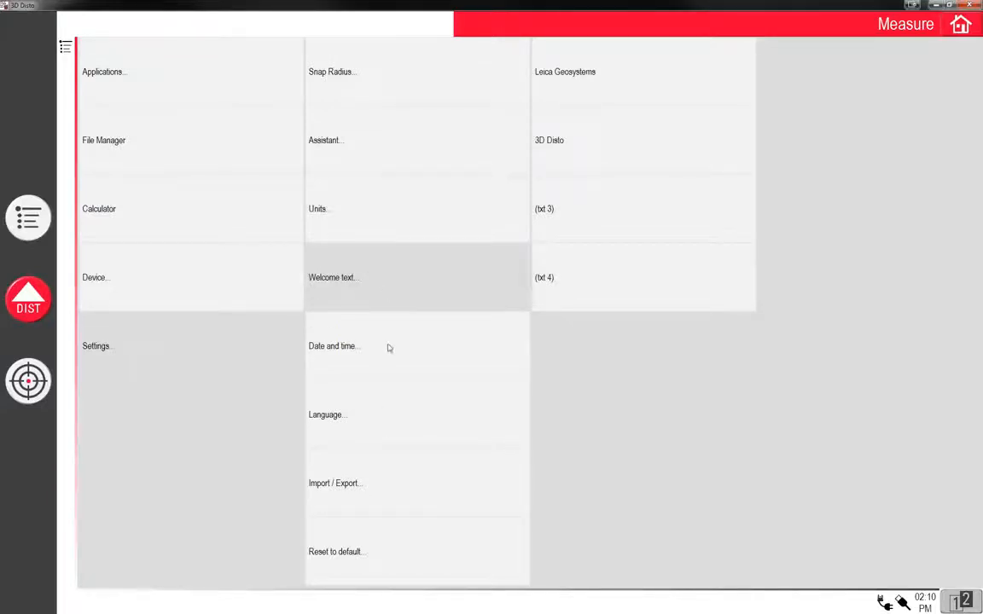
Review the Date and time settings with the time format option.
left_click(332, 344)
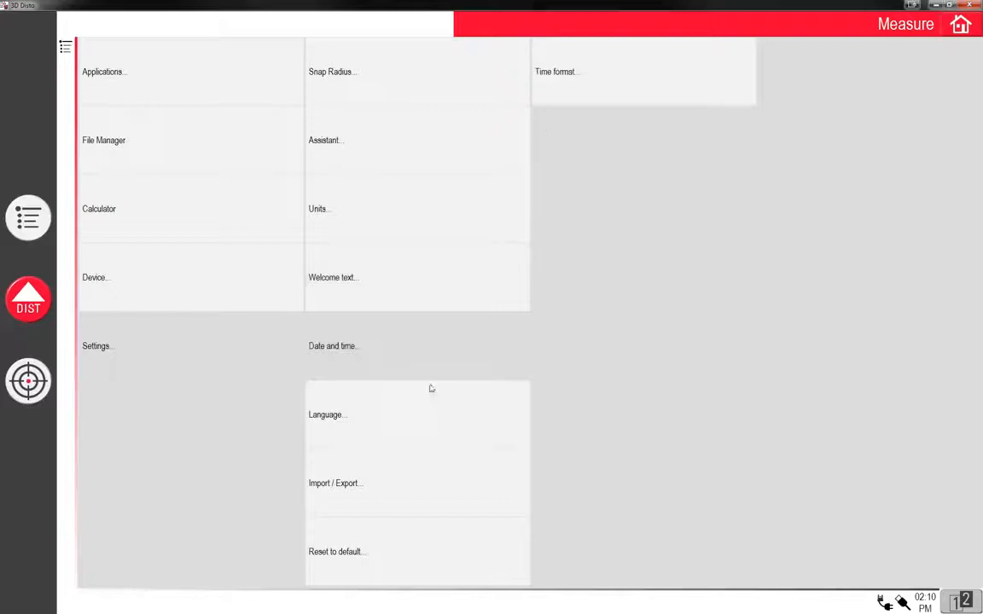
mouse_move(420, 359)
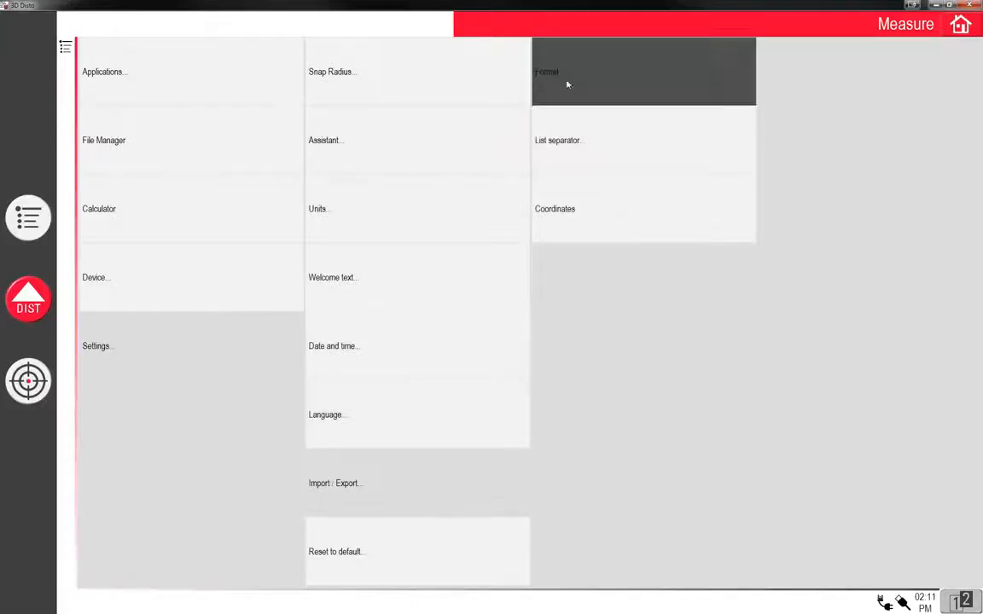
Set the first point's East, North and Height coordinates to 0 and save them.
left_click(546, 72)
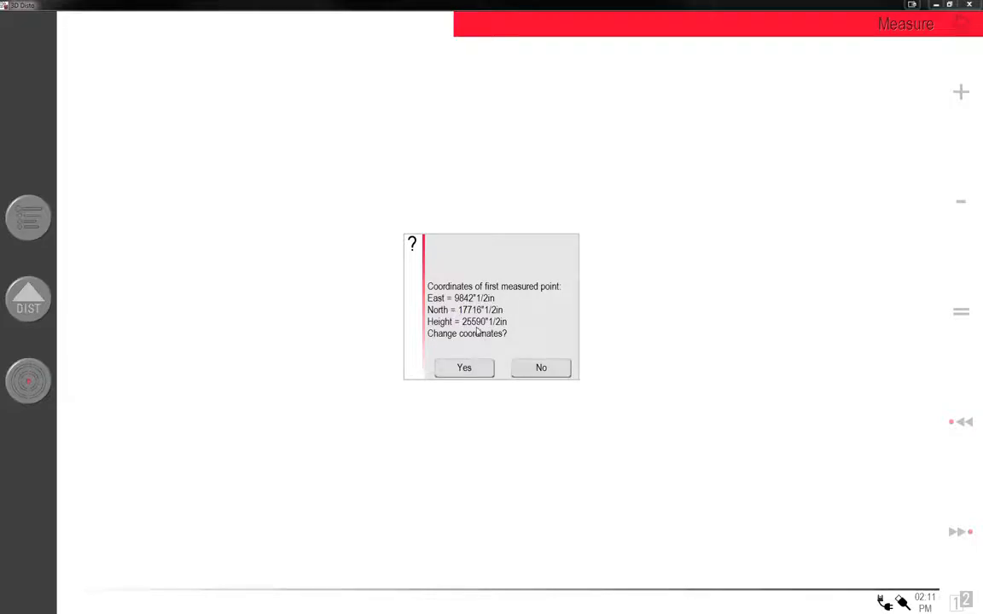
mouse_move(476, 331)
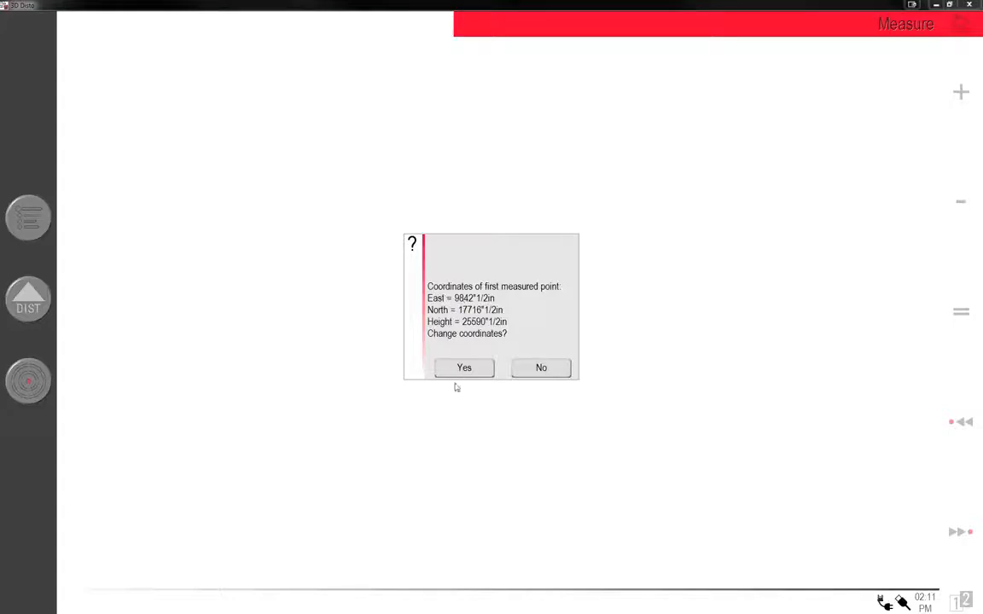
left_click(464, 368)
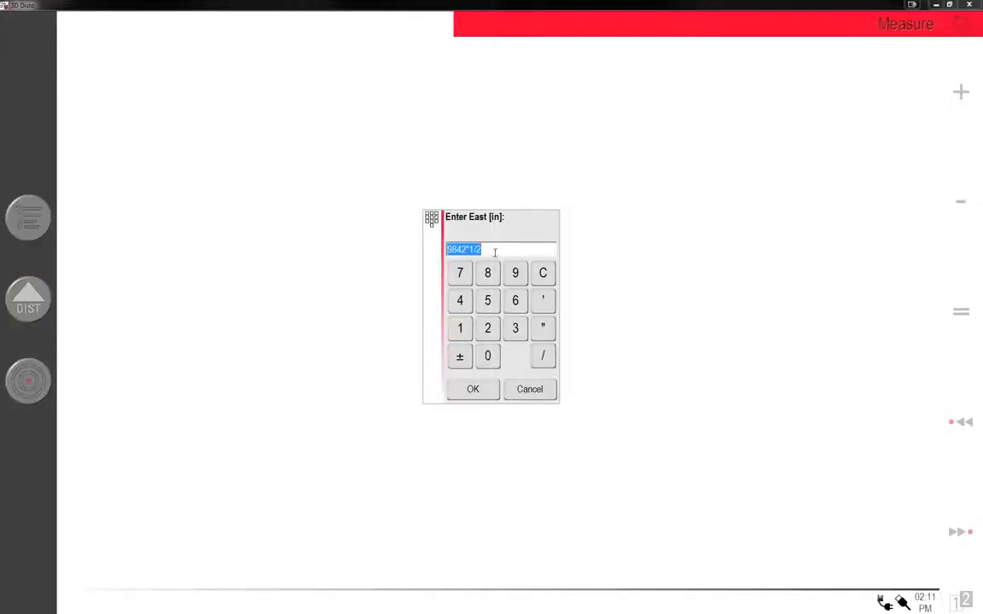
left_click(472, 389)
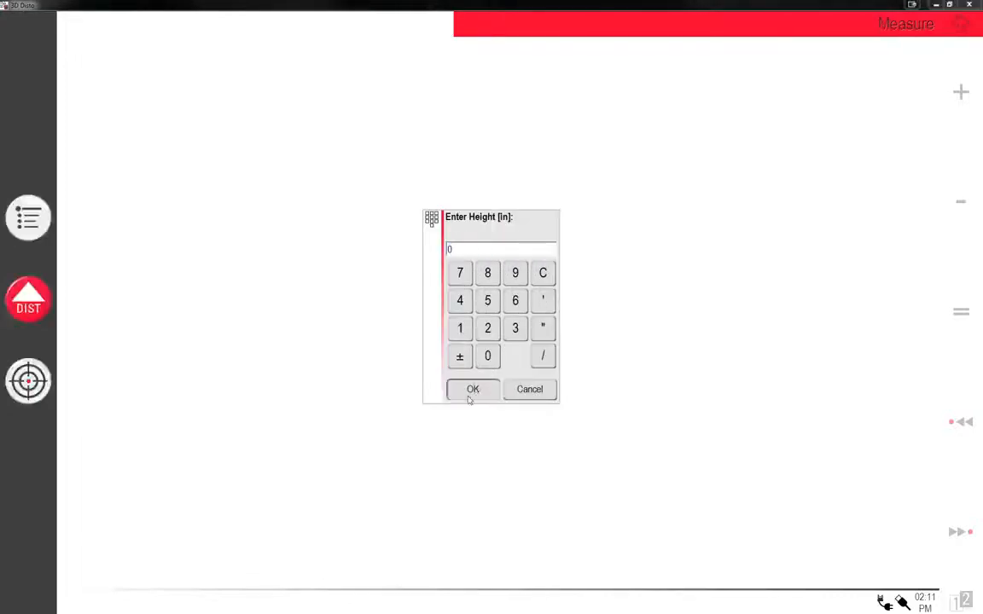
left_click(473, 389)
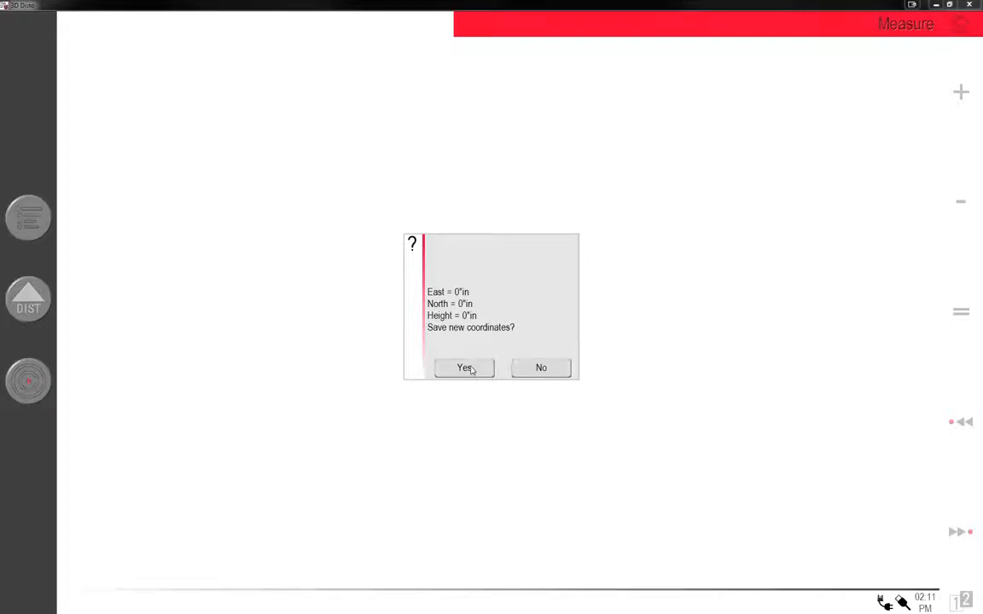
left_click(464, 369)
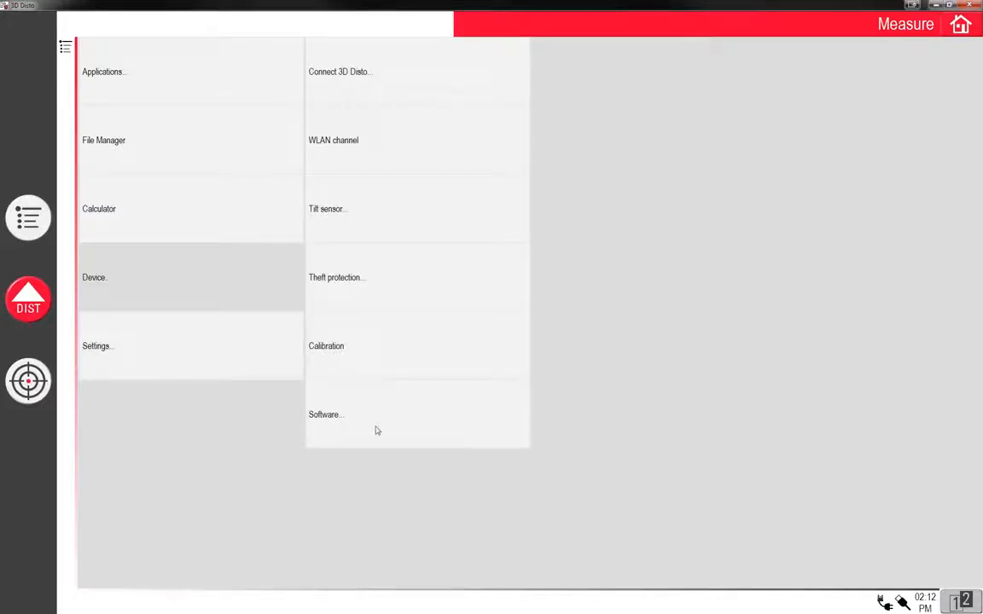
mouse_move(351, 416)
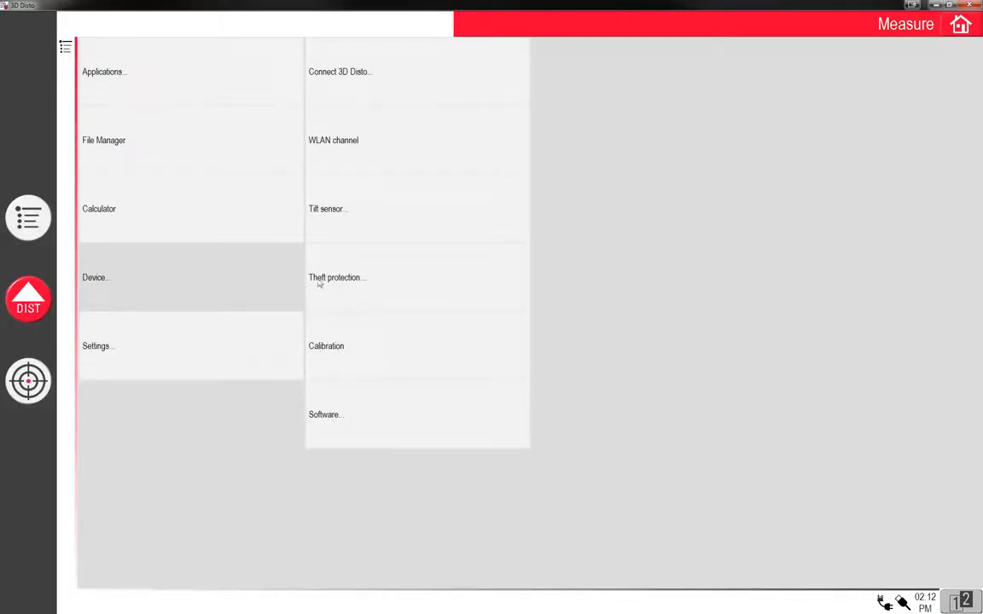
mouse_move(318, 376)
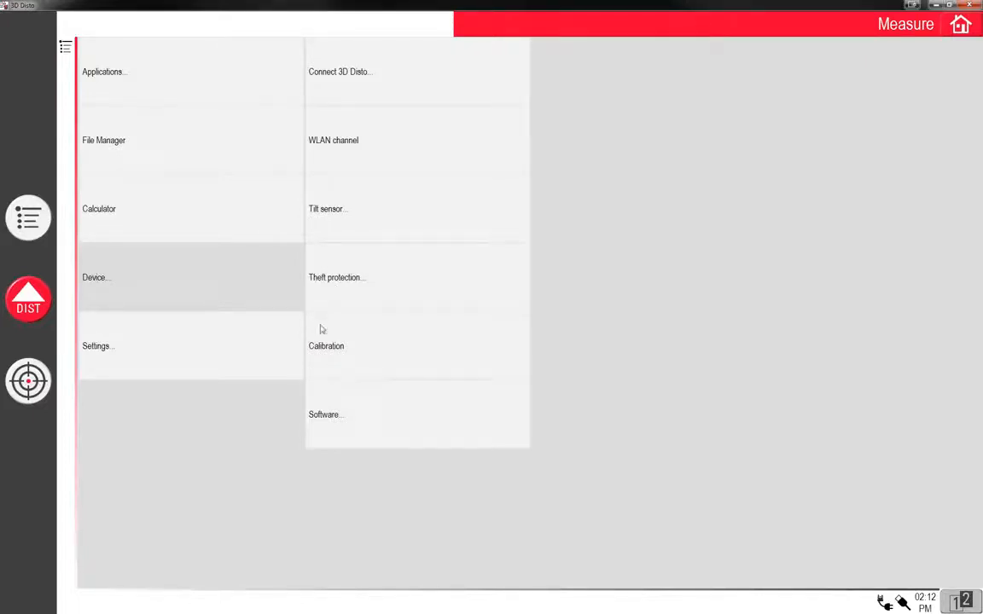
mouse_move(367, 169)
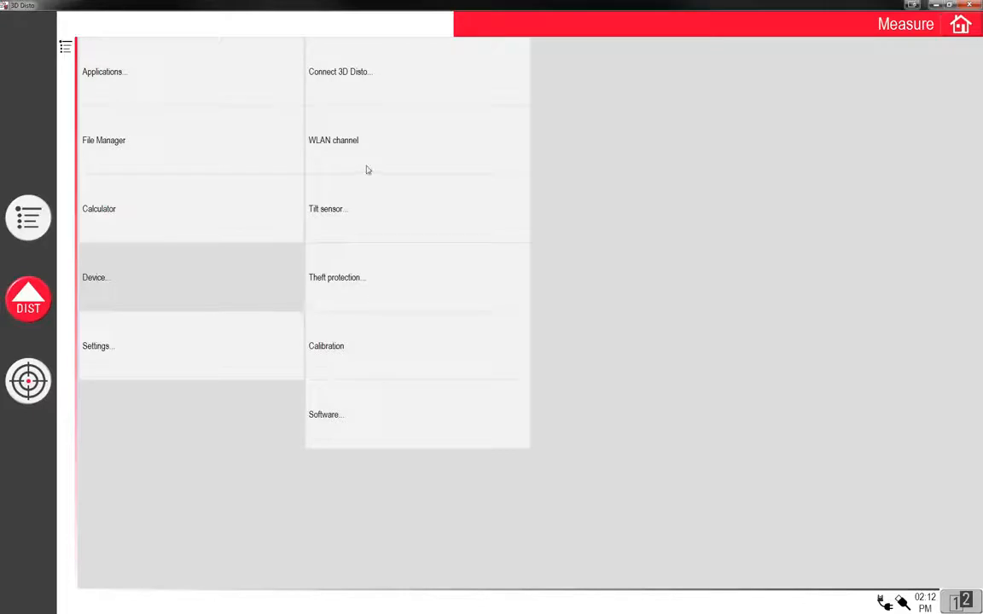
mouse_move(338, 198)
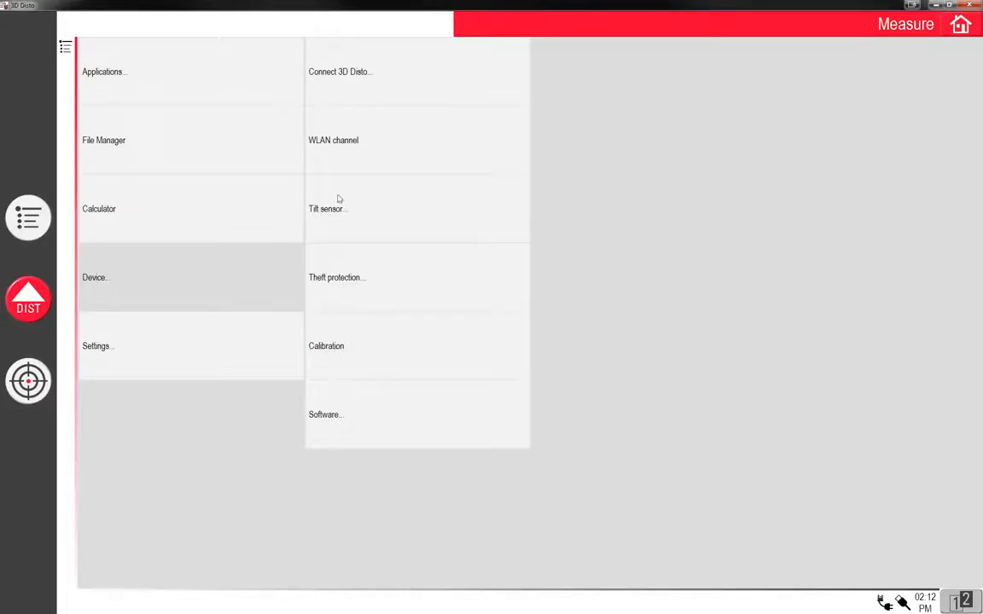
mouse_move(301, 154)
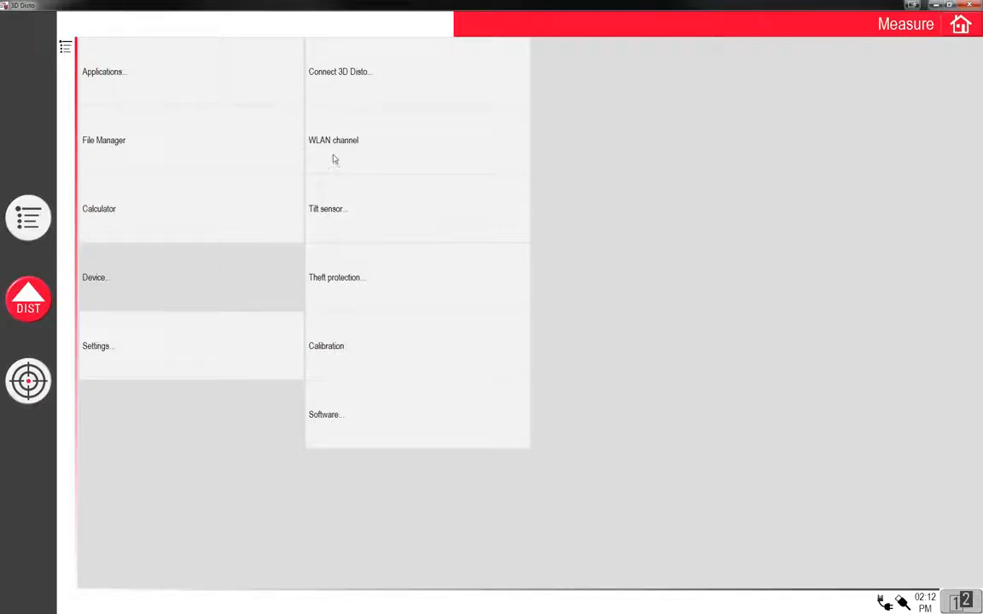
mouse_move(378, 75)
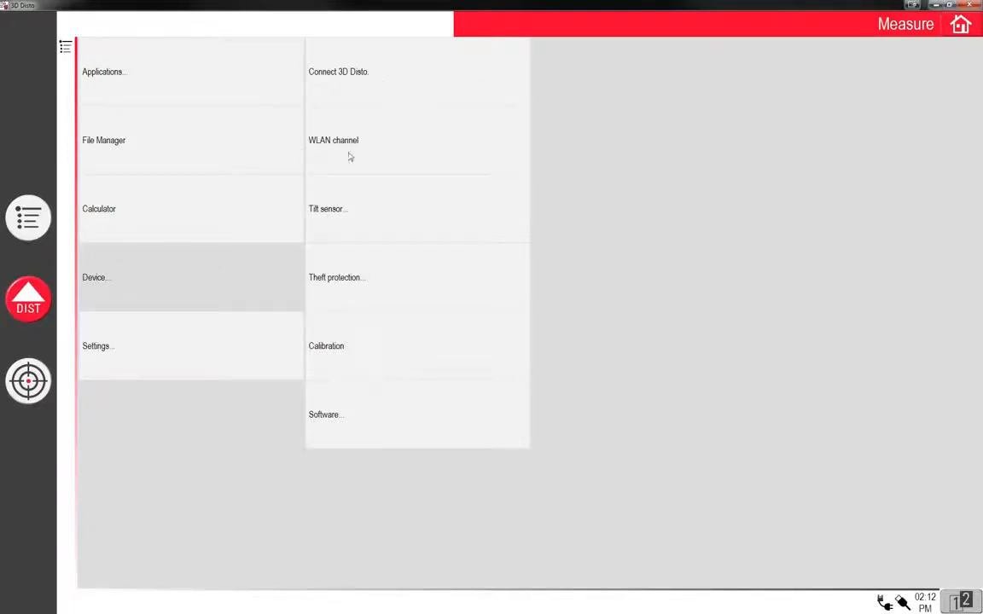
left_click(338, 72)
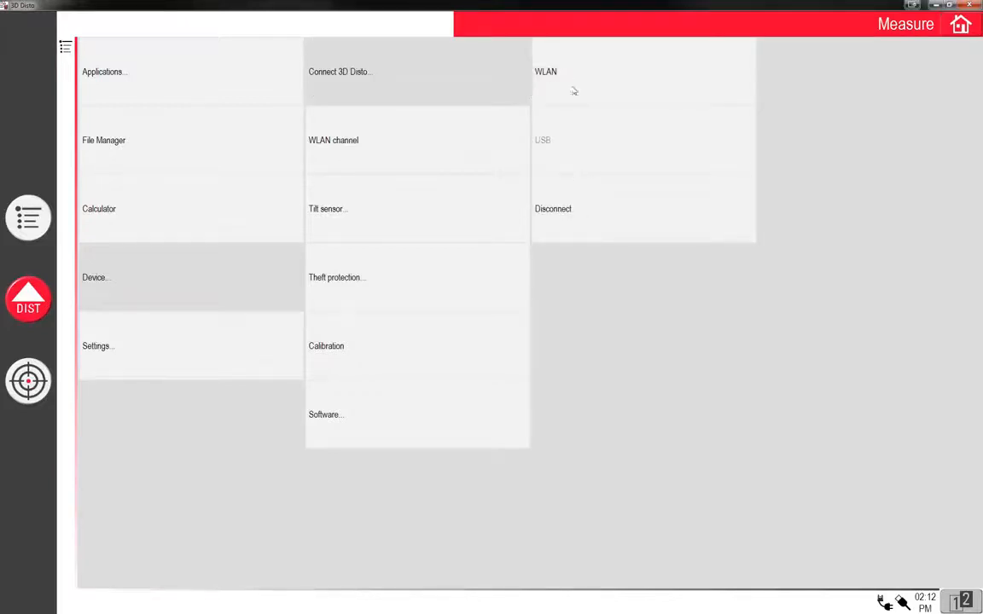
mouse_move(318, 152)
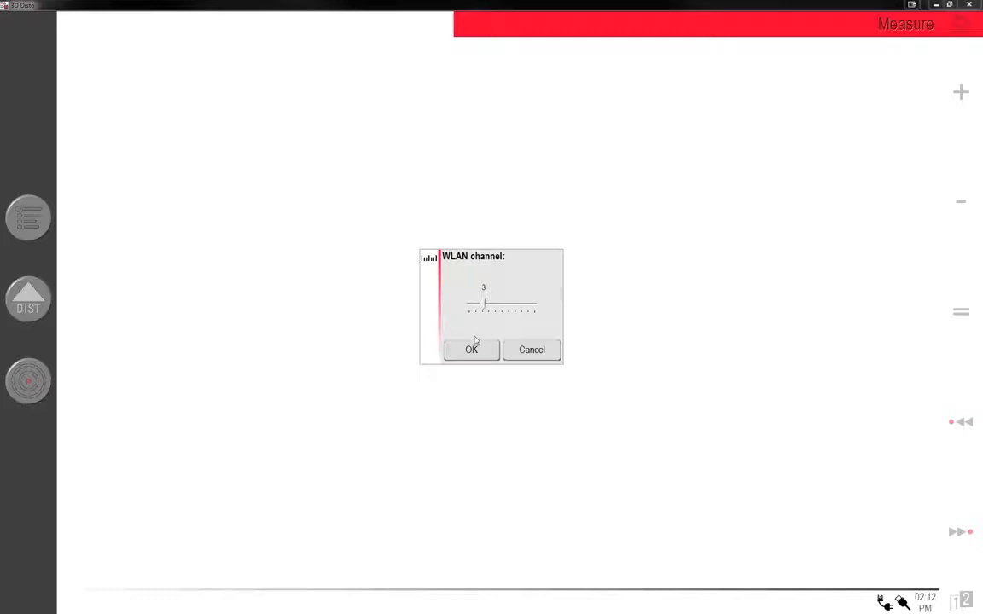
left_click(470, 350)
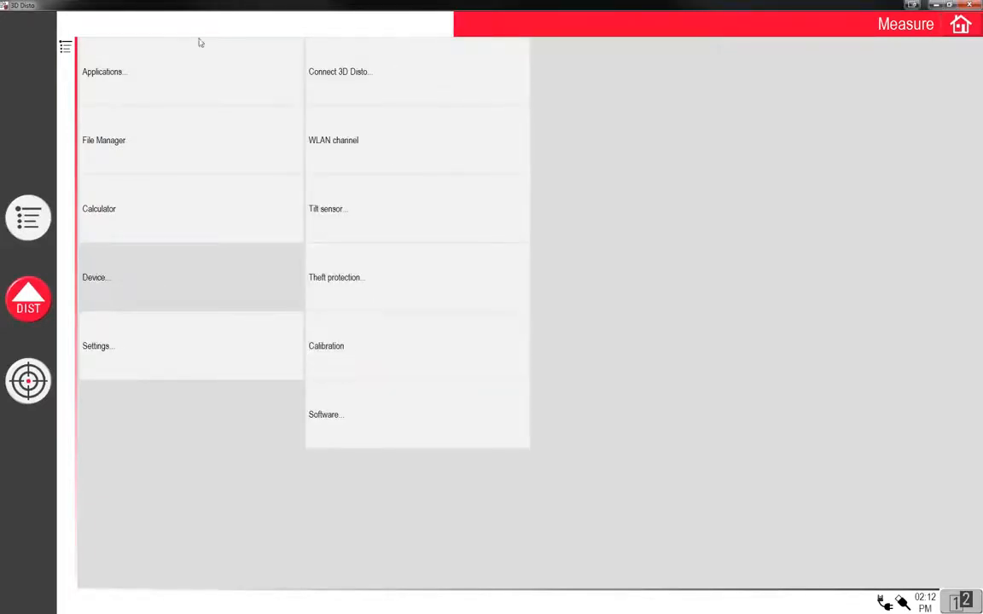
mouse_move(137, 147)
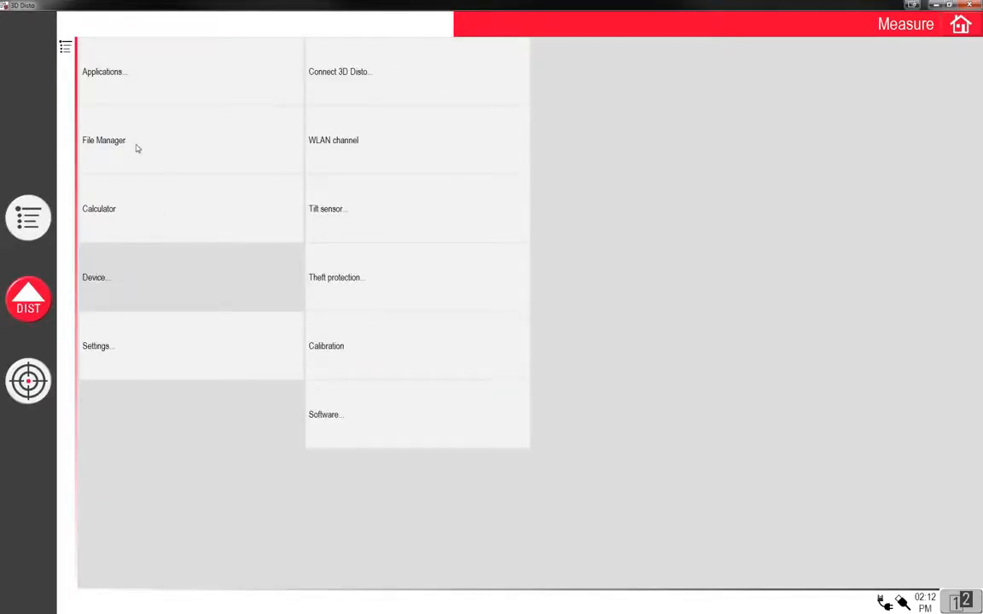
Leave the device options and show the Applications list: Tool Kit, Room Scan, Projector, Location.
left_click(102, 140)
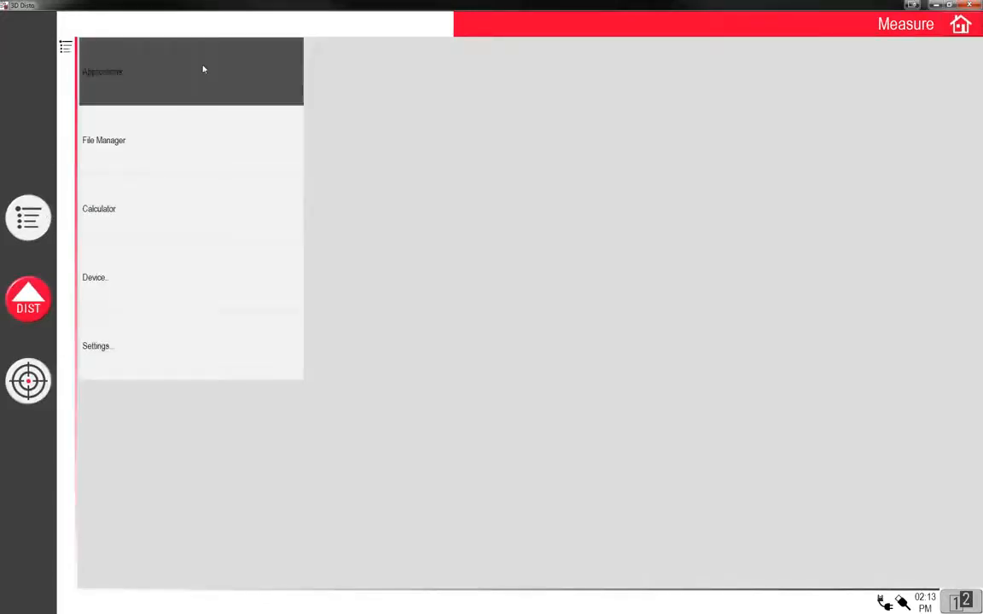
left_click(102, 72)
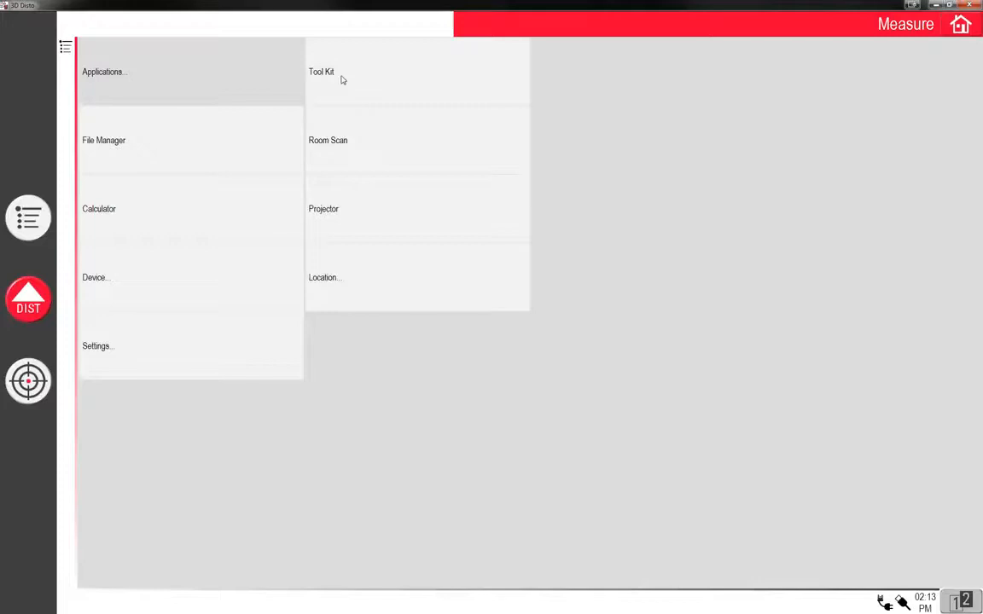
mouse_move(310, 151)
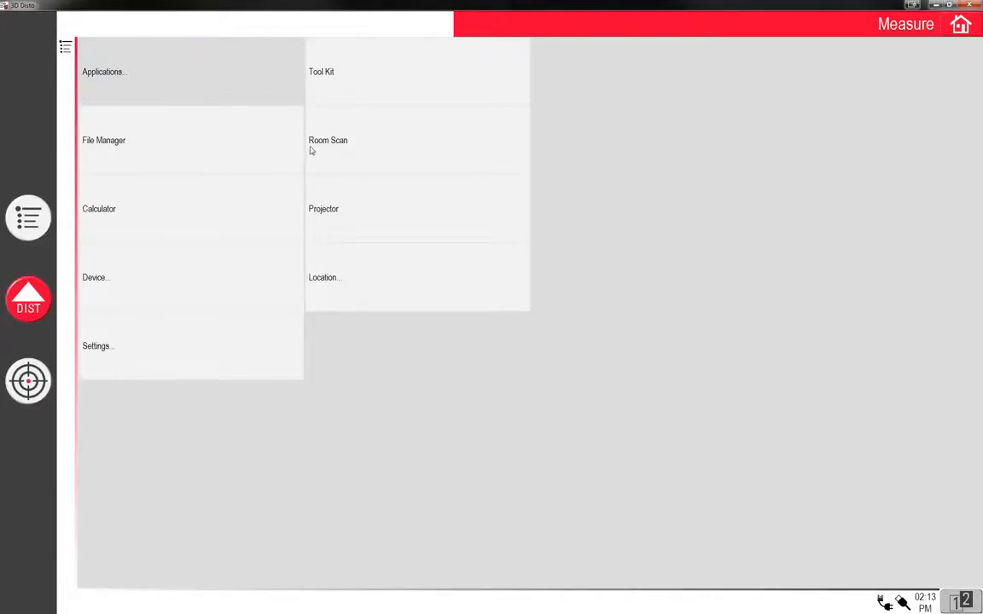
mouse_move(372, 140)
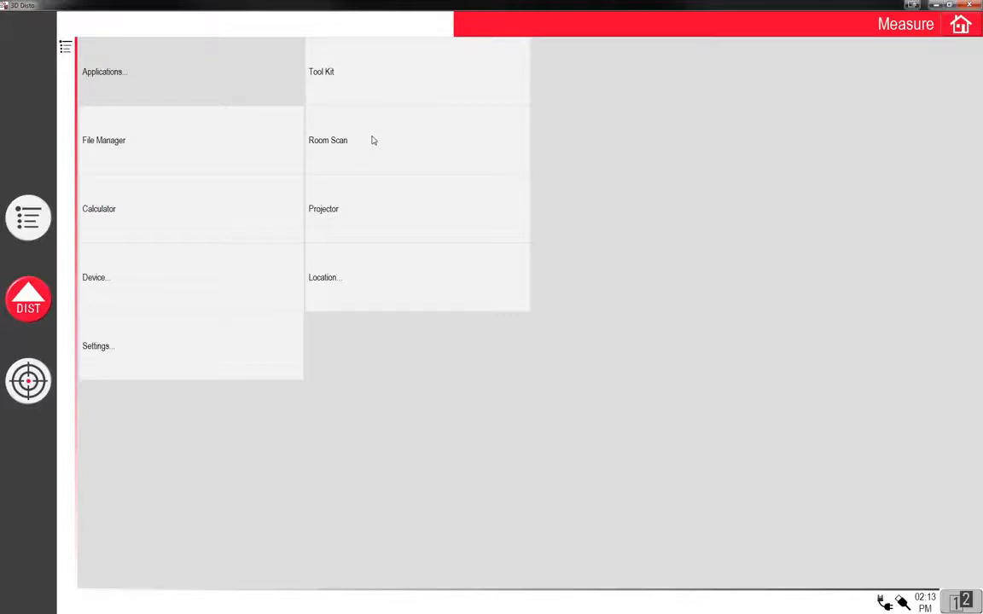
mouse_move(367, 144)
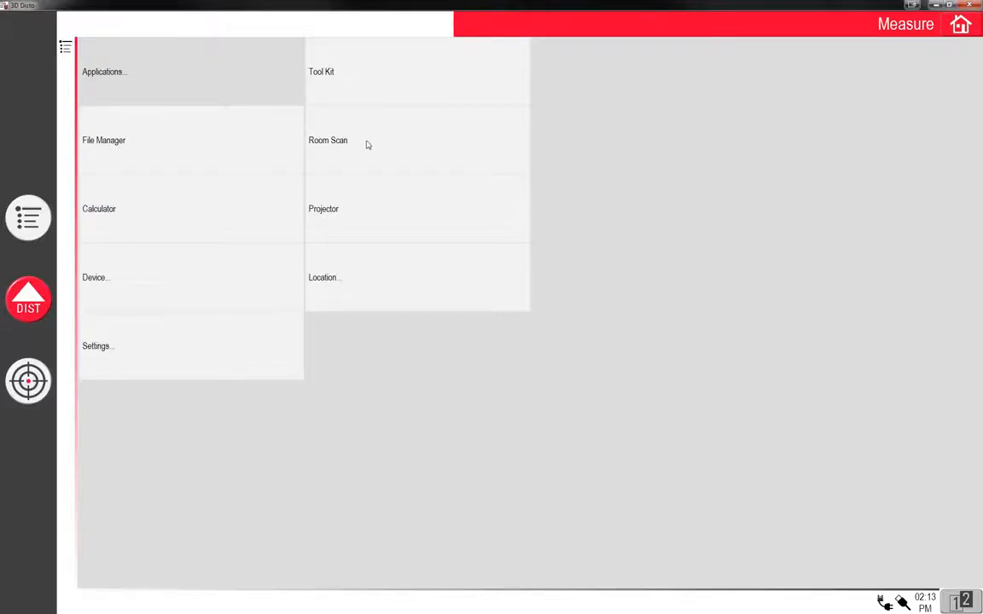
mouse_move(348, 229)
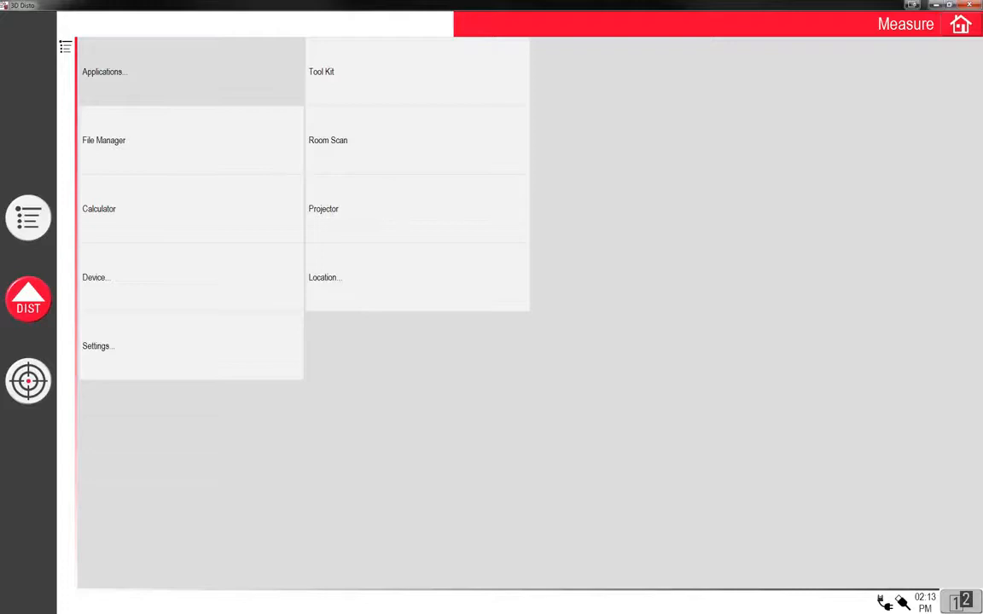
mouse_move(966, 151)
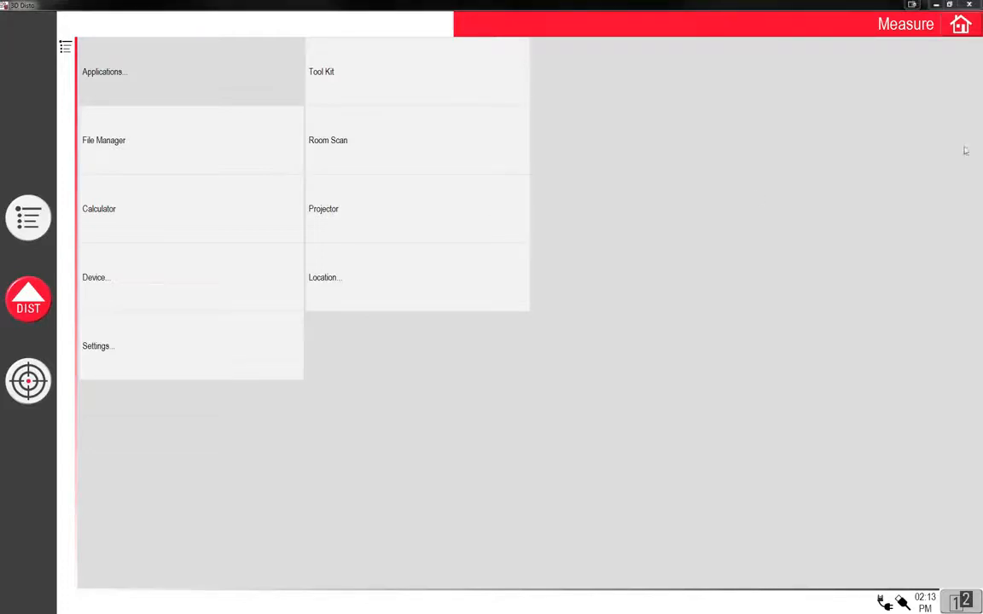
mouse_move(461, 234)
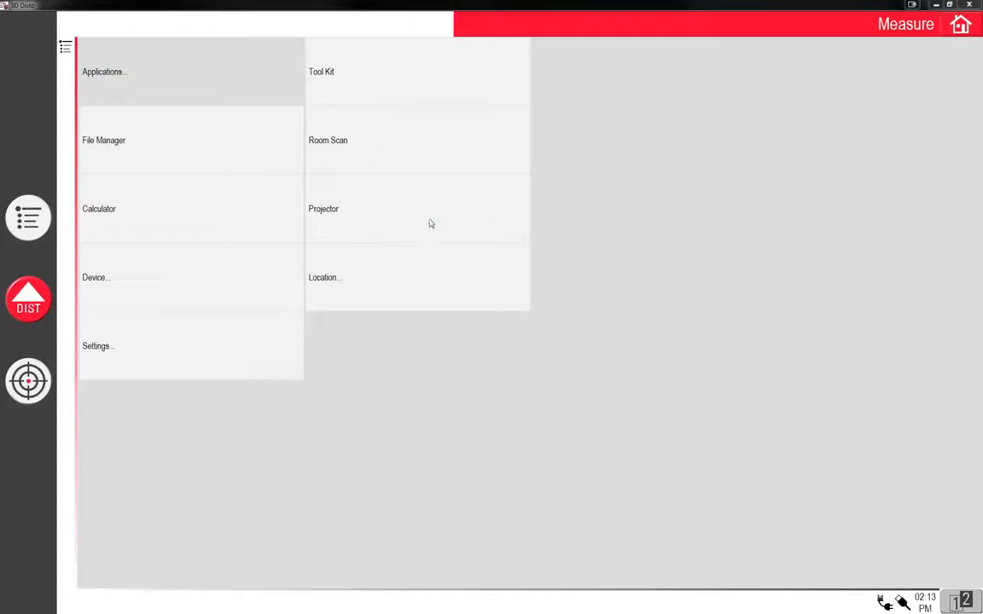
mouse_move(430, 221)
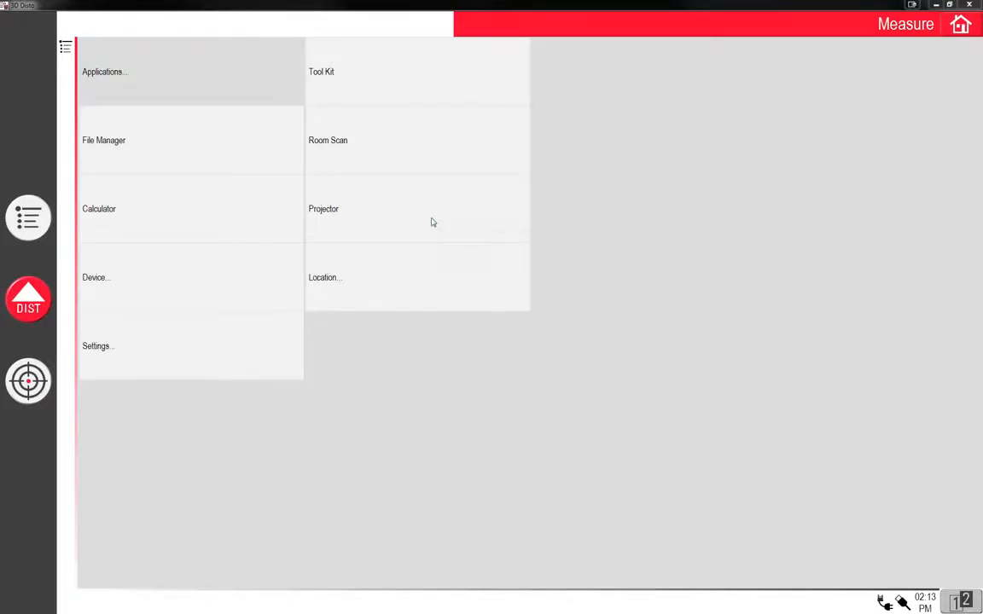
mouse_move(942, 174)
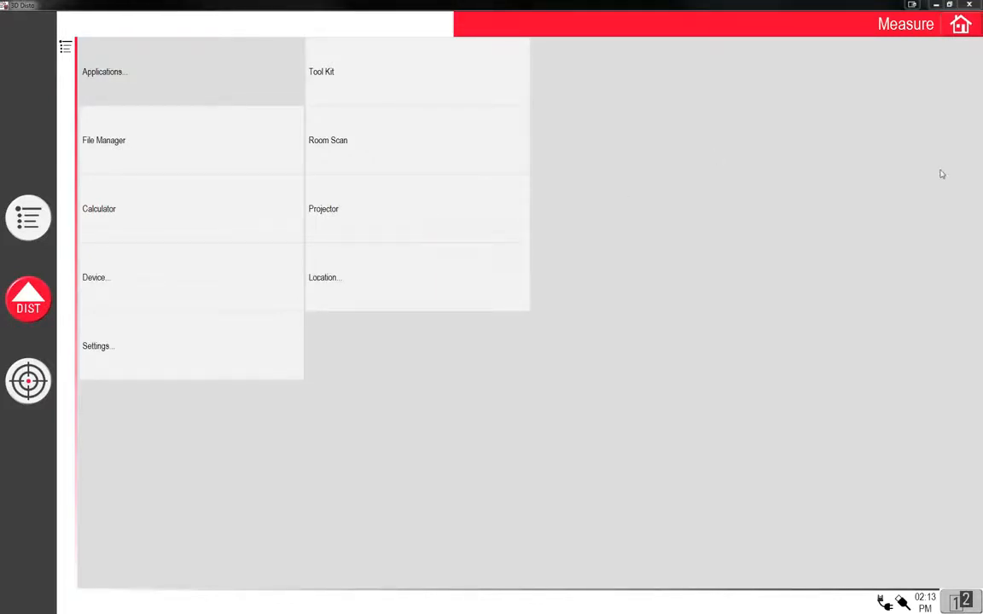
mouse_move(420, 221)
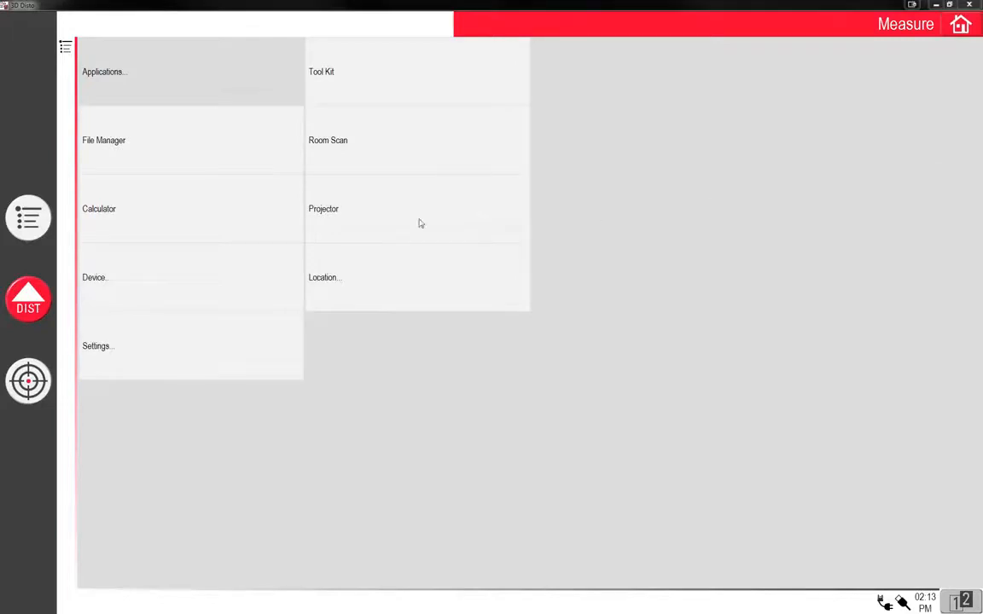
mouse_move(419, 219)
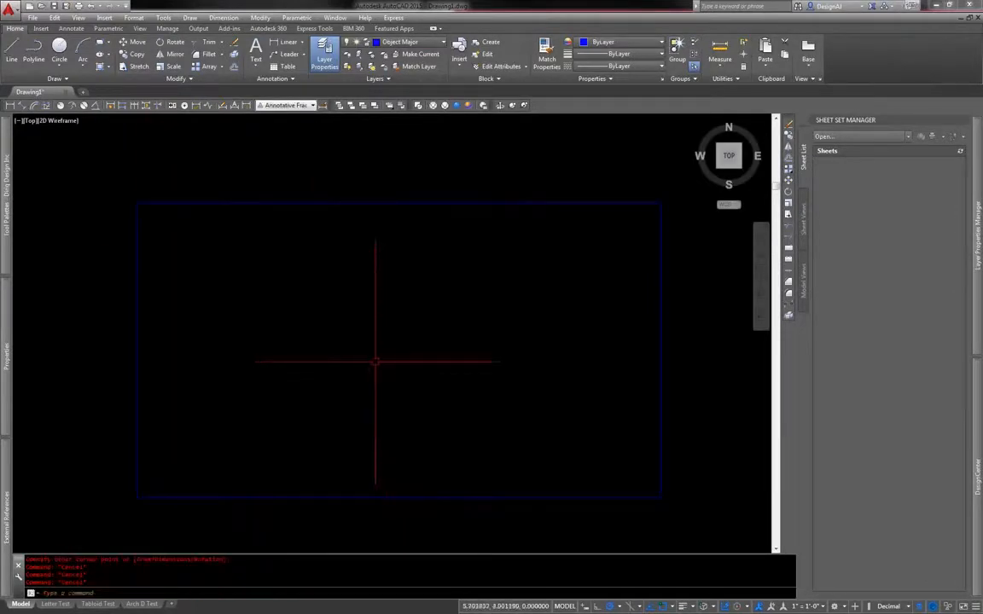
mouse_move(168, 220)
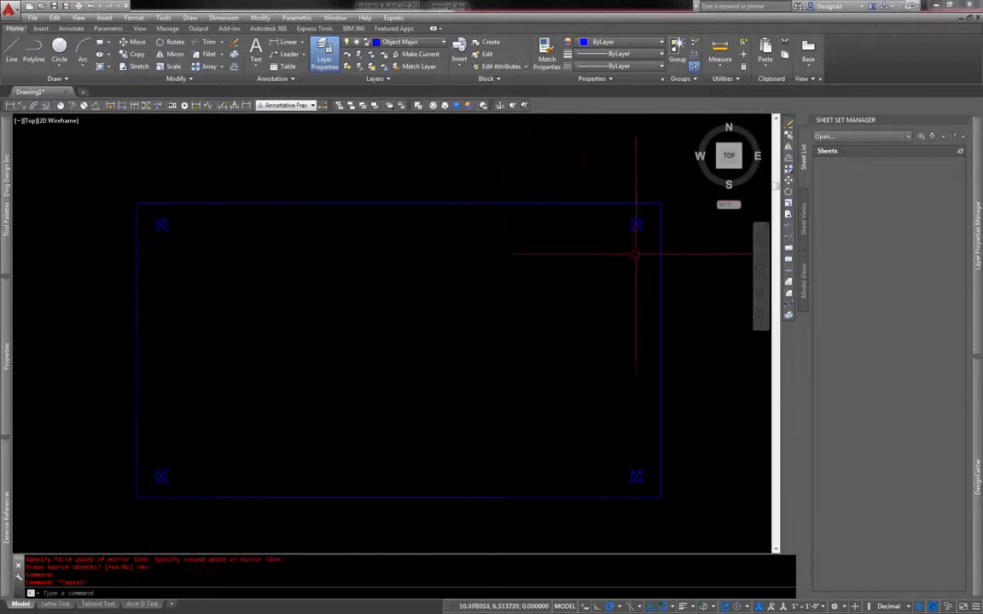
mouse_move(433, 123)
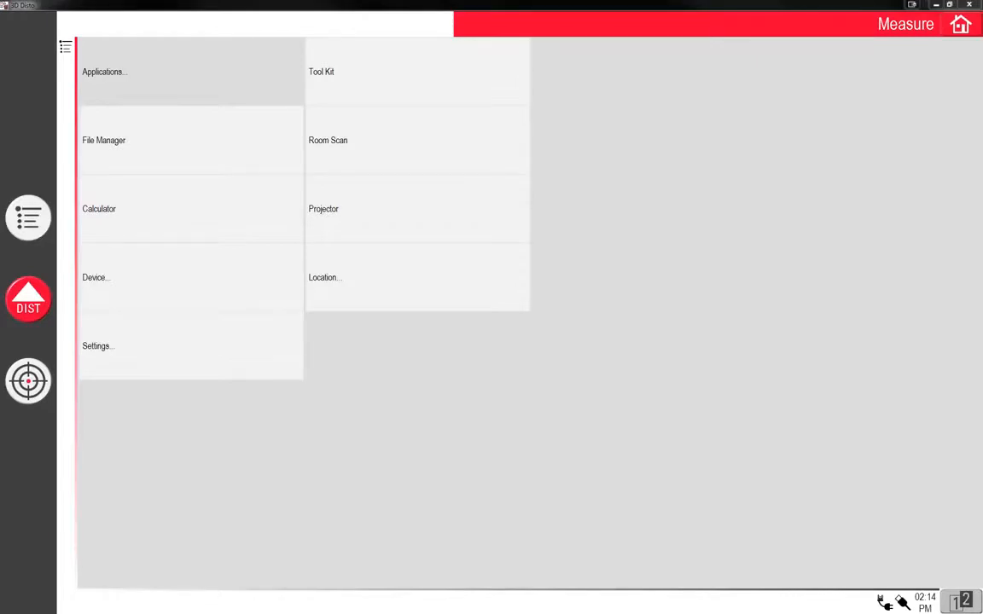
mouse_move(310, 229)
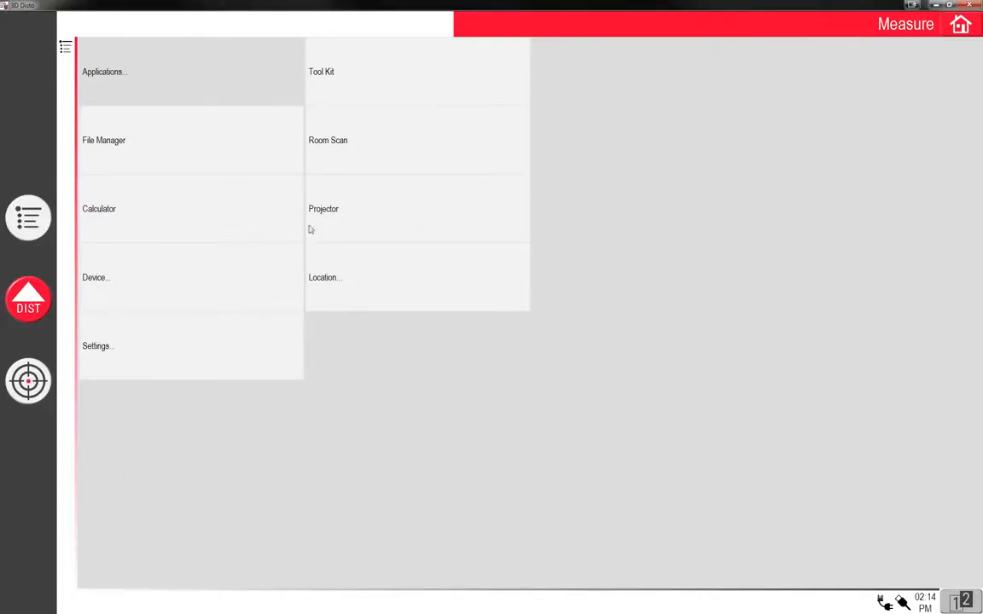
left_click(325, 277)
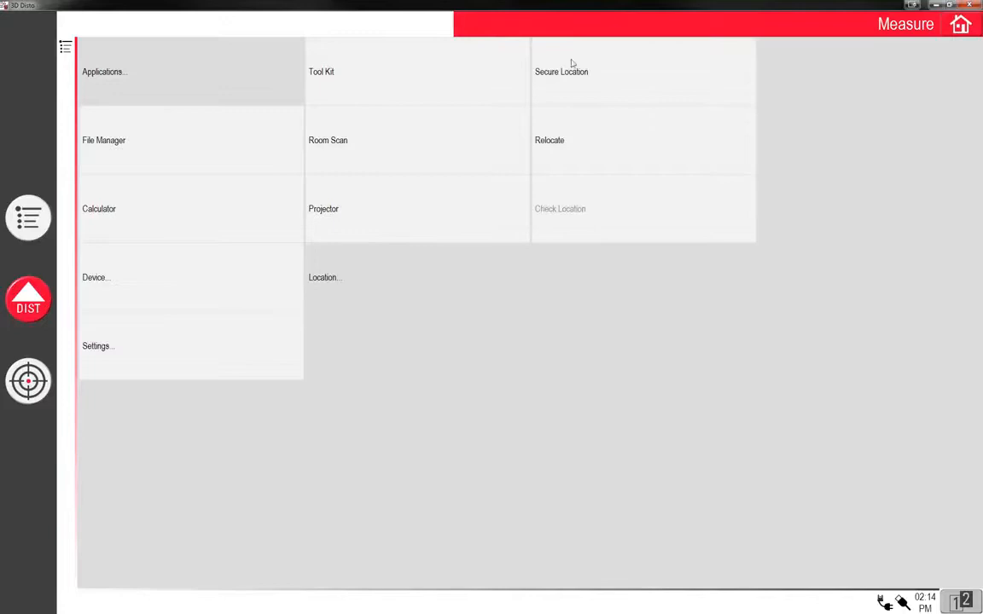
mouse_move(587, 242)
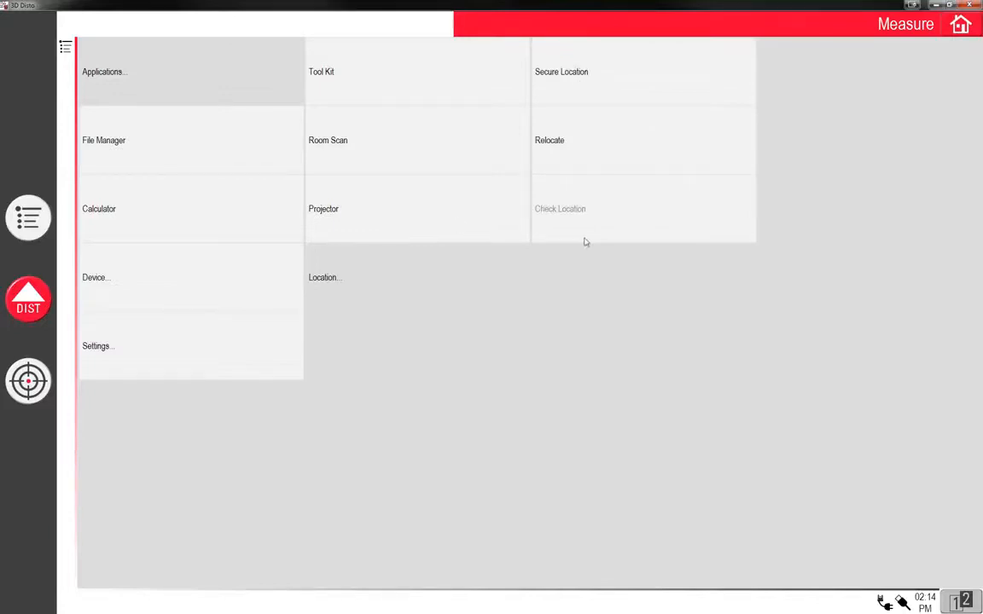
mouse_move(521, 82)
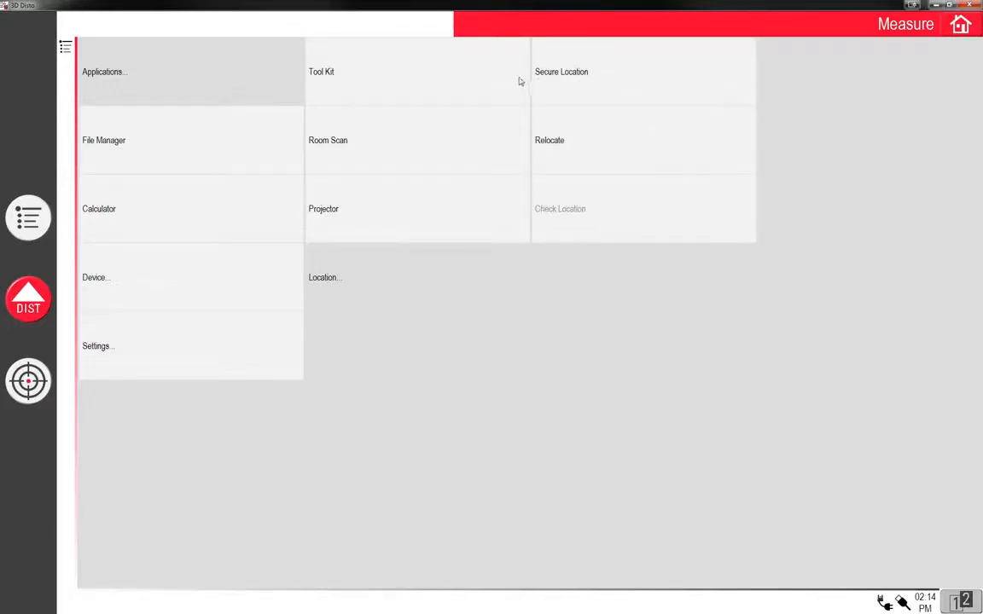
mouse_move(582, 162)
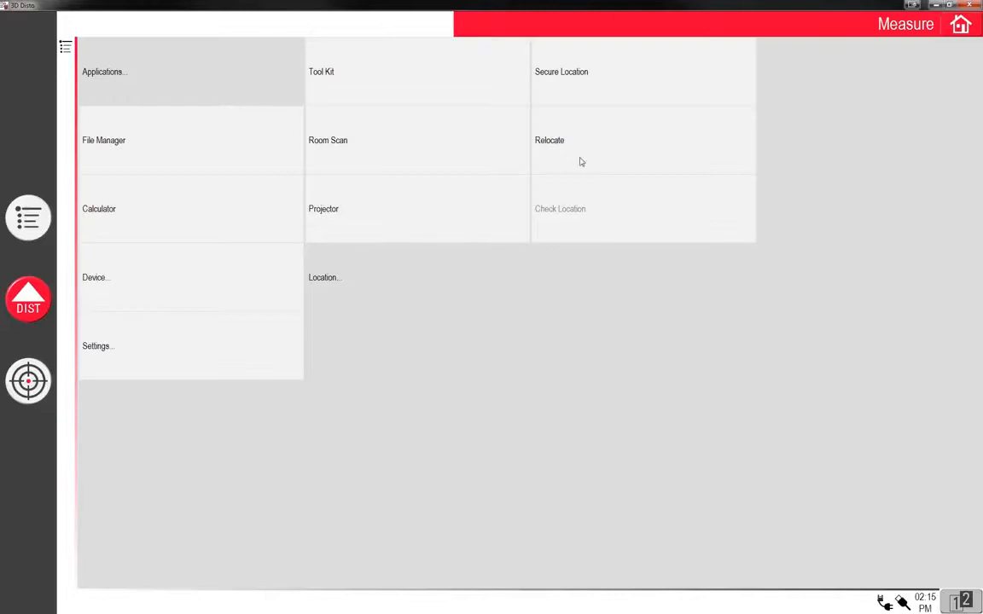
mouse_move(556, 150)
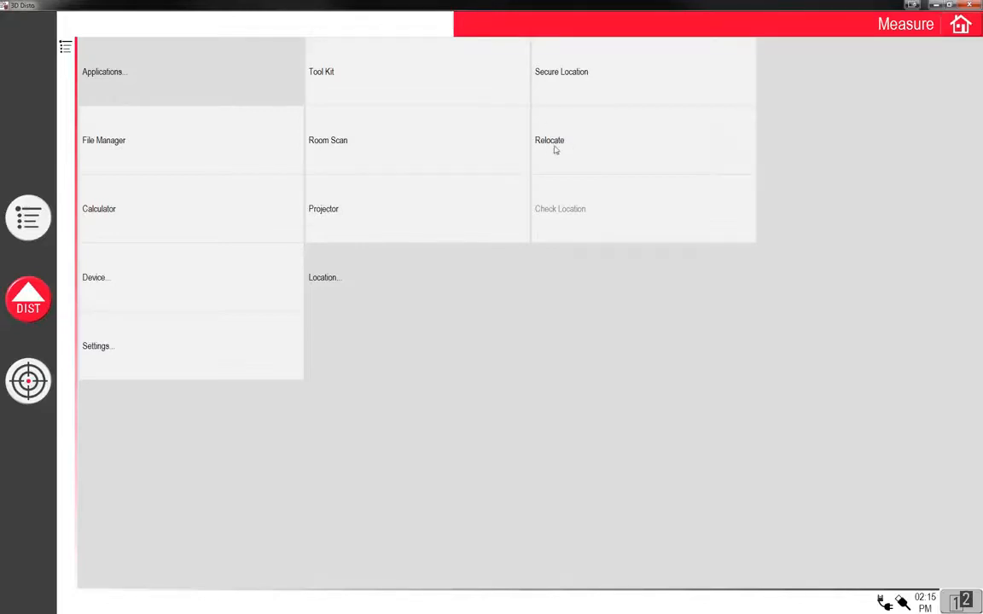
mouse_move(546, 84)
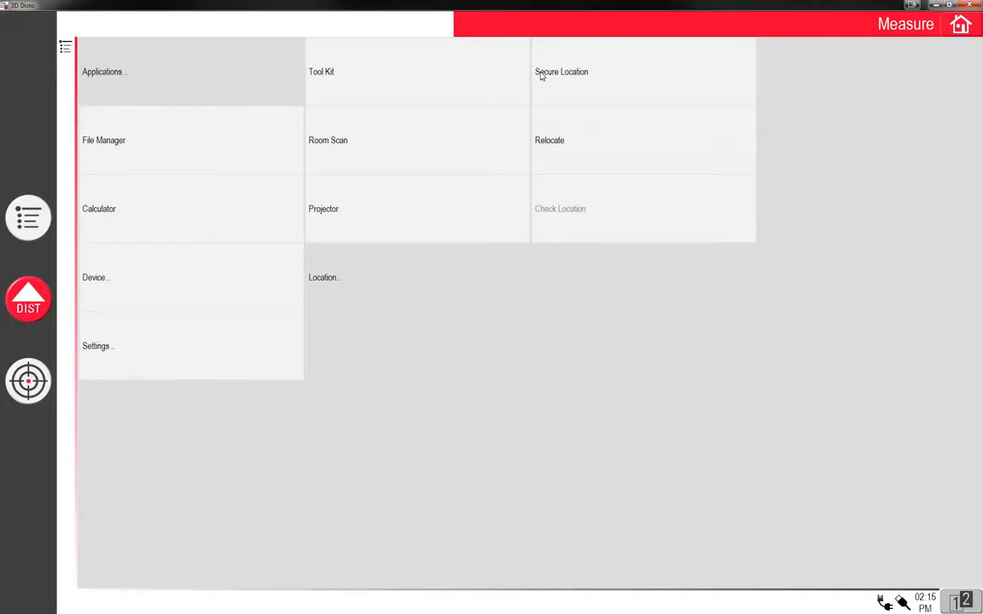
mouse_move(536, 140)
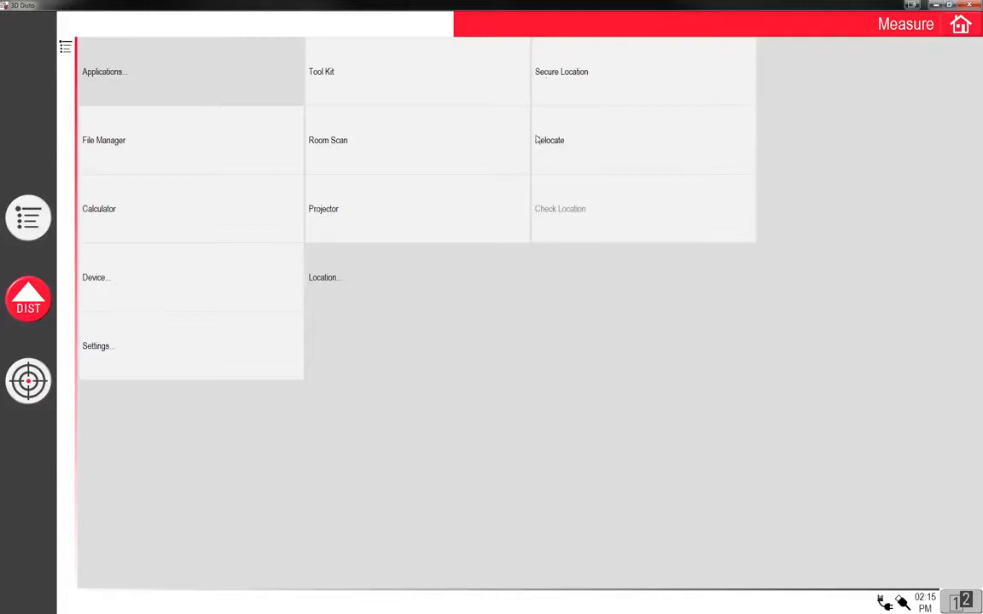
mouse_move(587, 155)
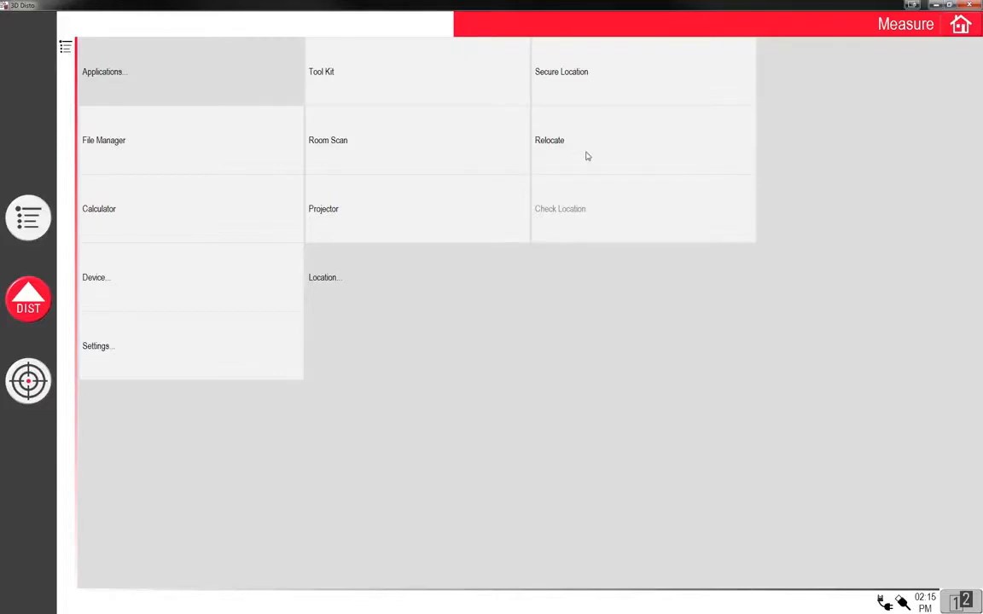
mouse_move(565, 150)
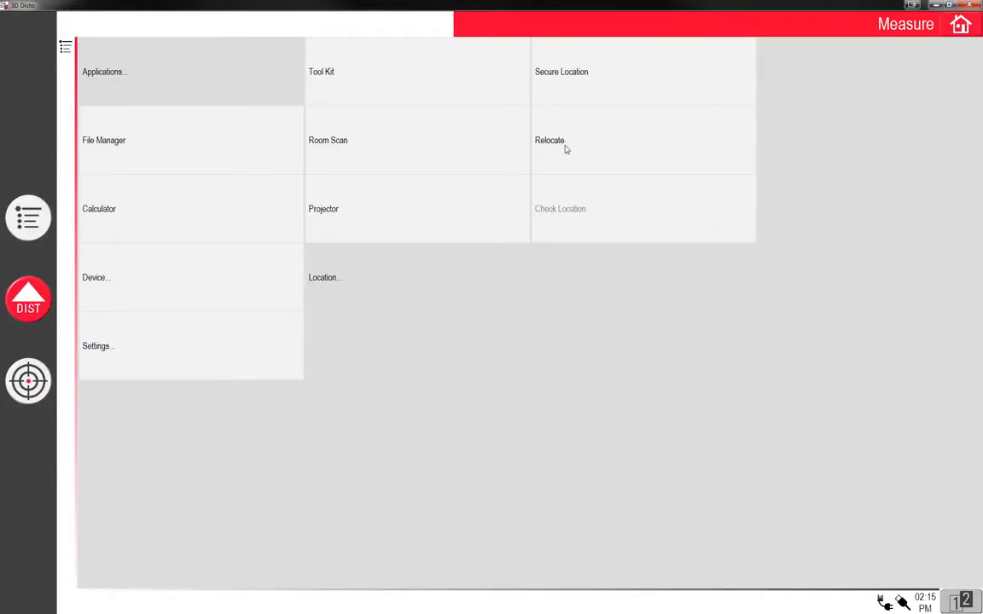
mouse_move(382, 89)
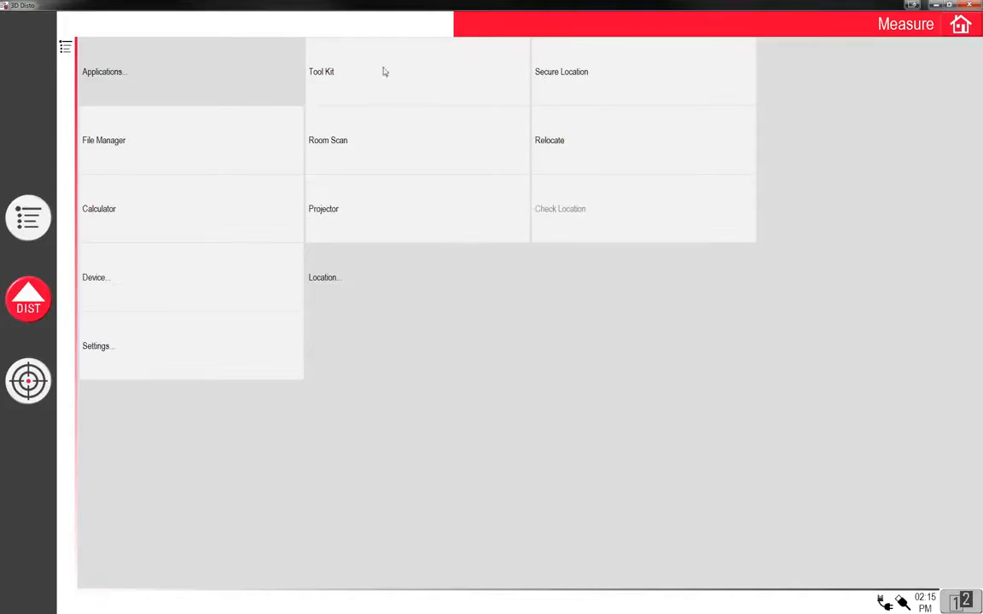
mouse_move(536, 82)
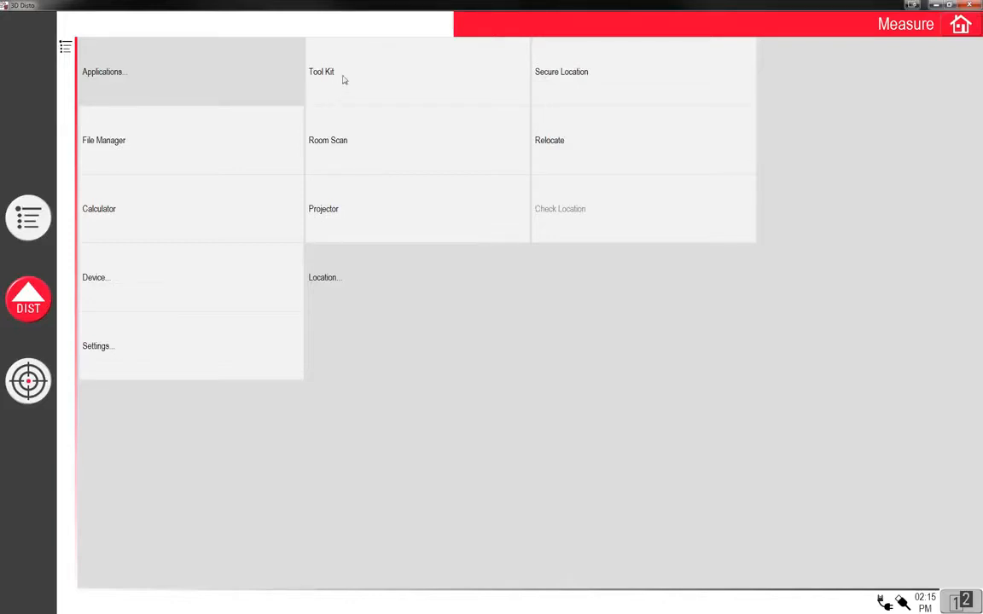
Enter the Tool Kit and clear its measurements-not-stored notice.
left_click(321, 72)
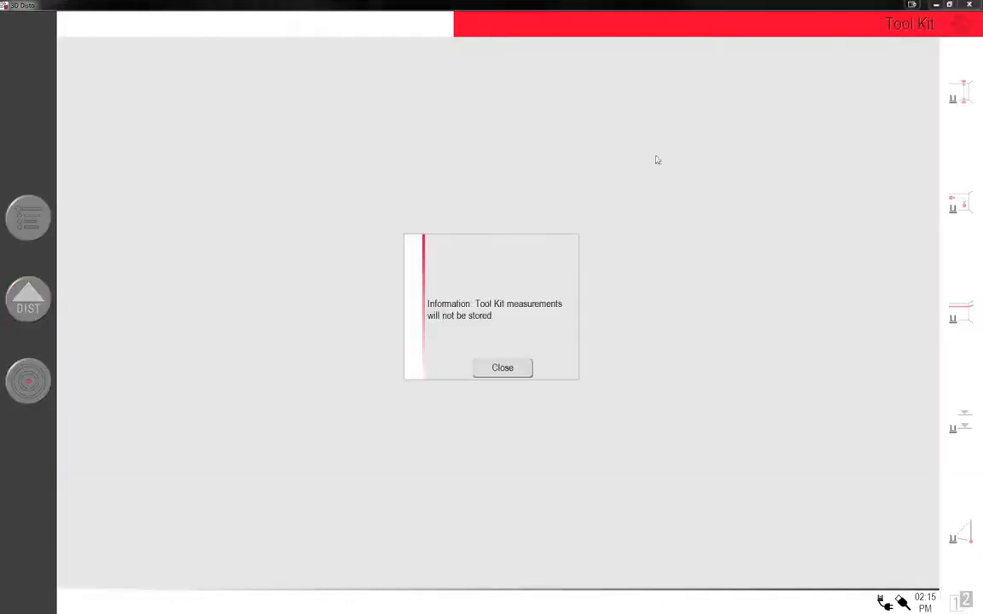
mouse_move(461, 400)
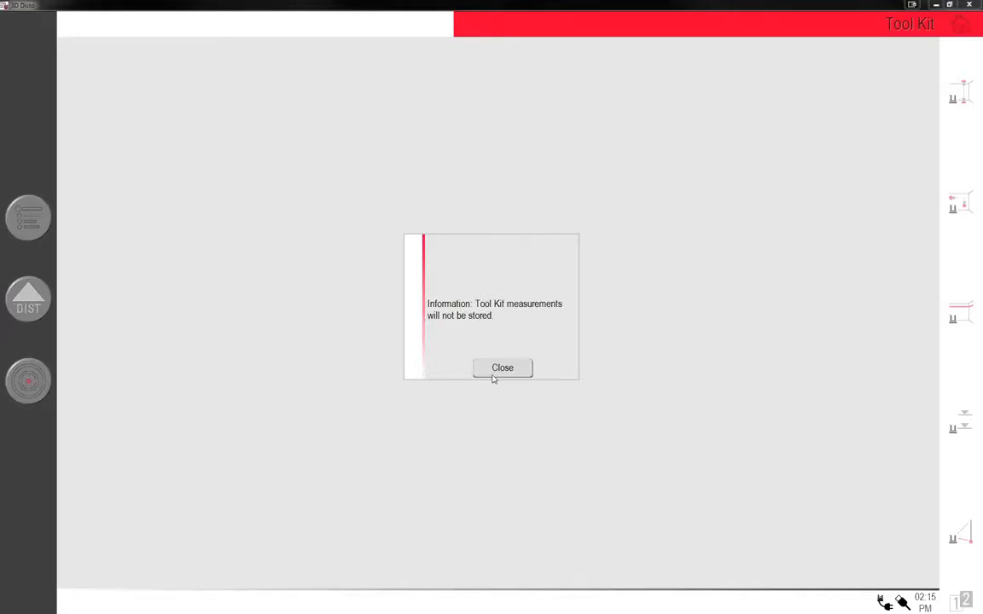
mouse_move(461, 367)
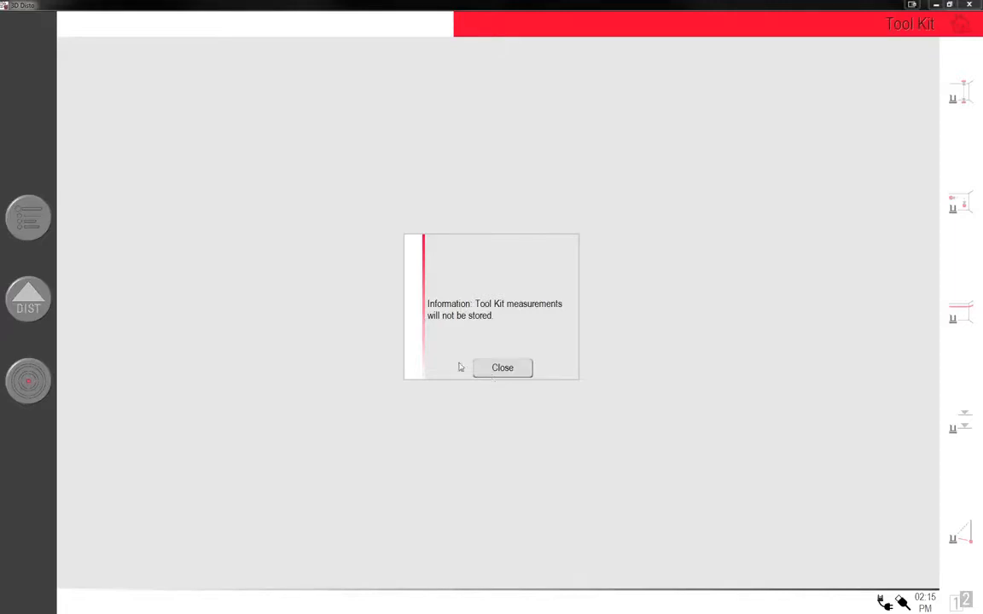
mouse_move(509, 349)
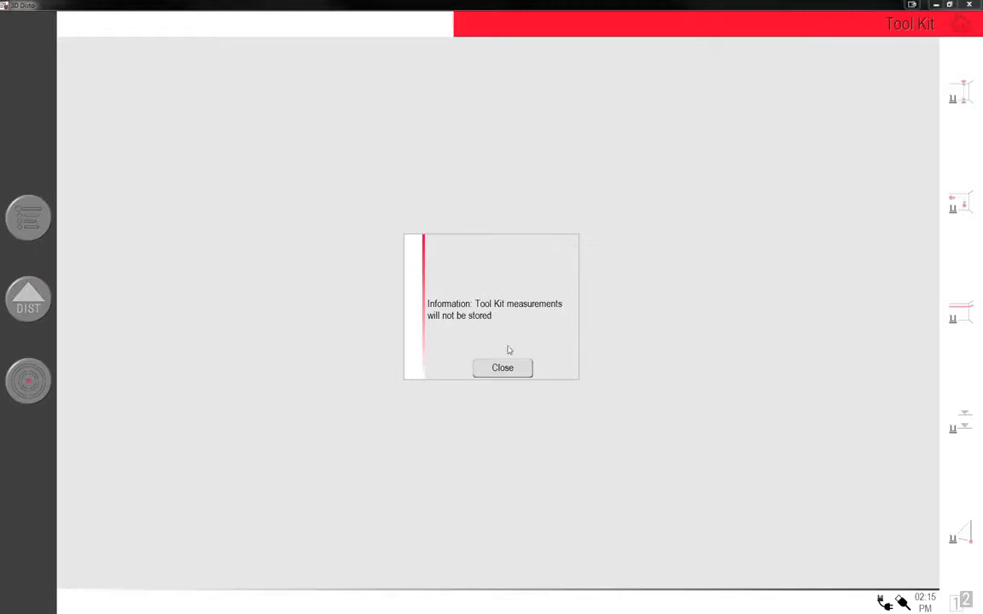
left_click(502, 369)
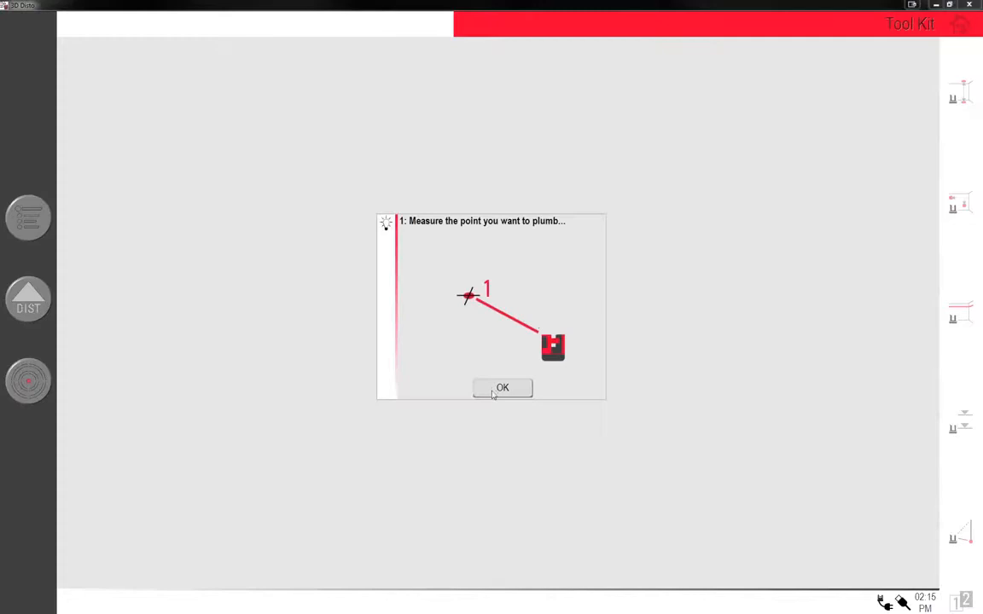
Acknowledge the plumb steps and take the first rough plumb measurement.
left_click(502, 387)
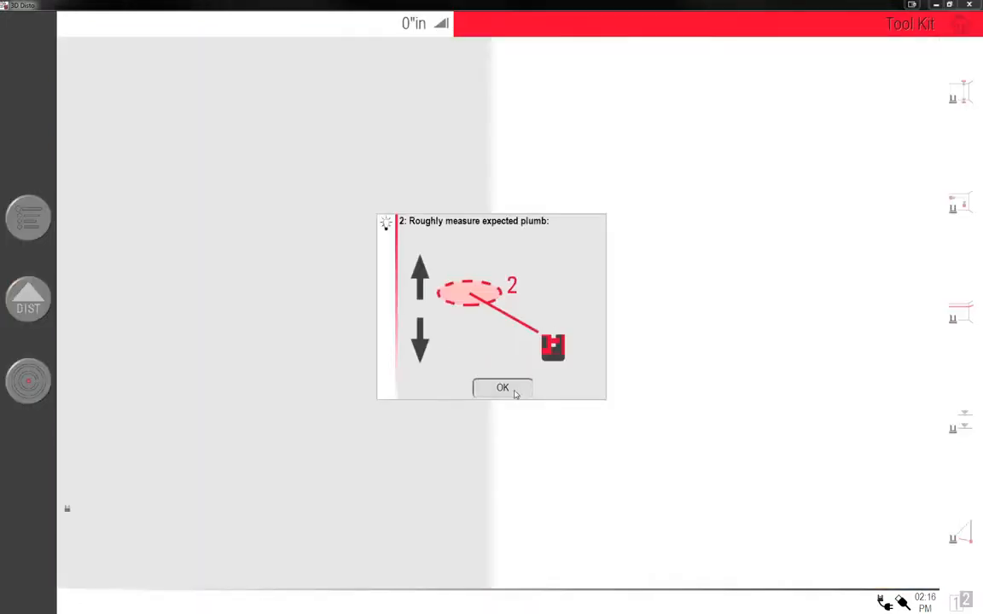
left_click(502, 387)
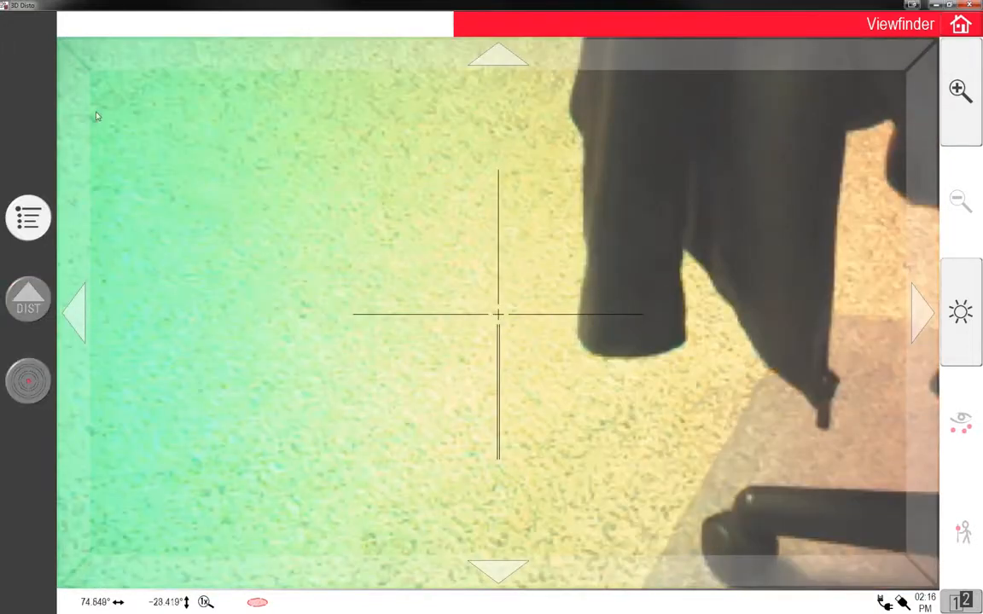
left_click(27, 298)
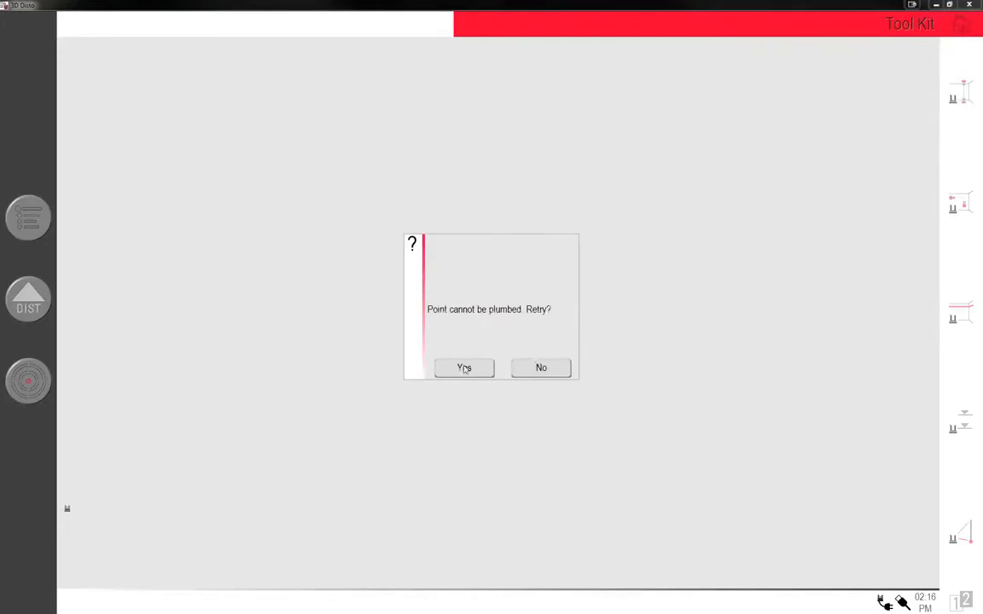
Retry after the cannot-plumb warning, re-aim and measure to get about -96 5/8 in.
left_click(464, 369)
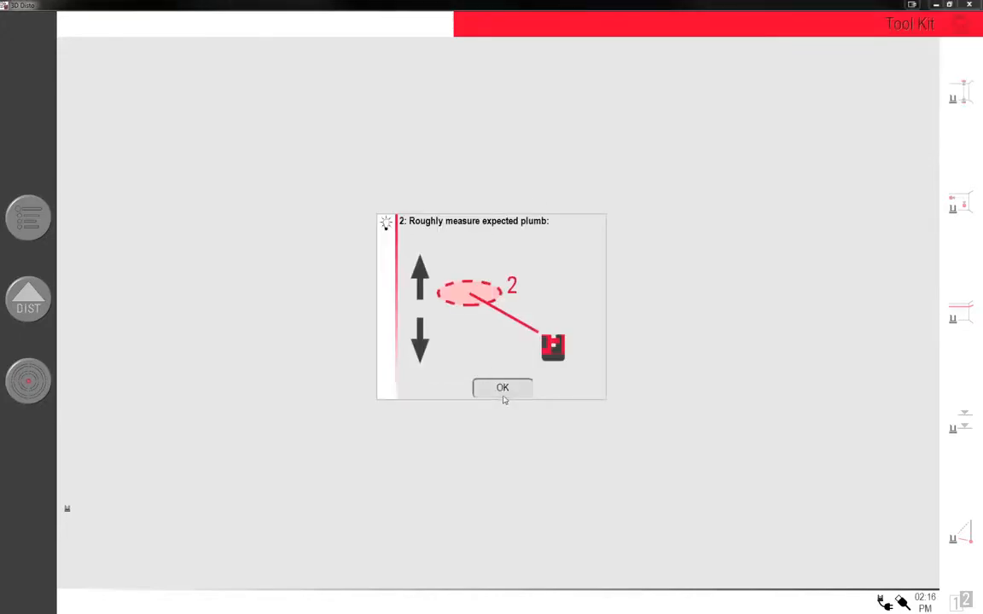
left_click(502, 388)
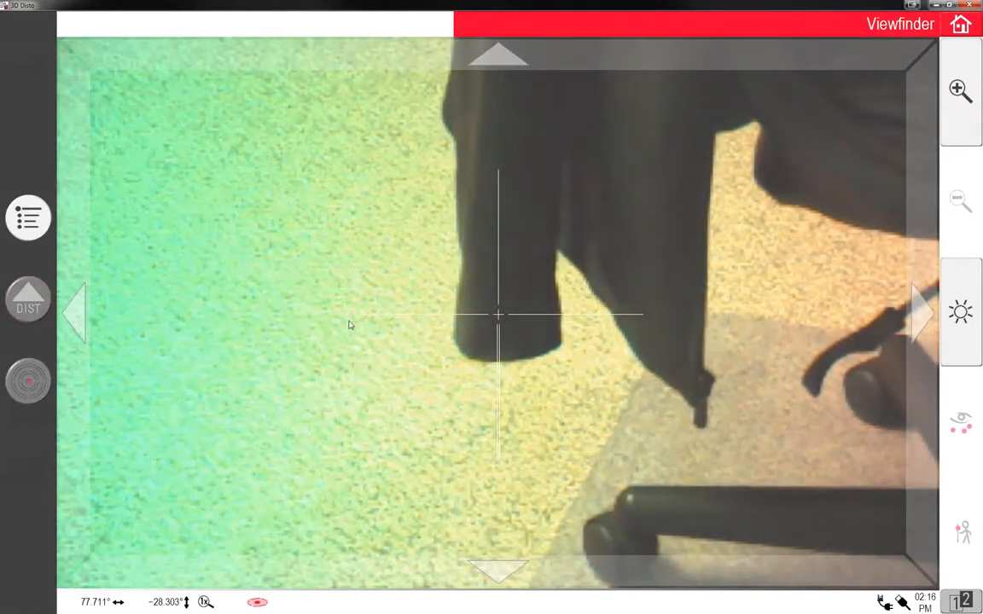
left_click(27, 303)
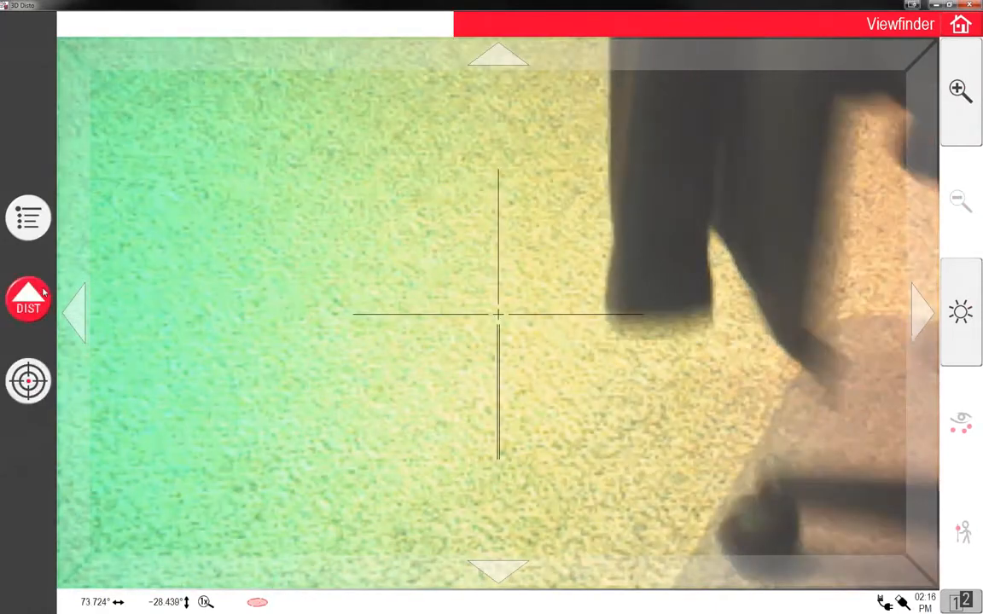
left_click(27, 300)
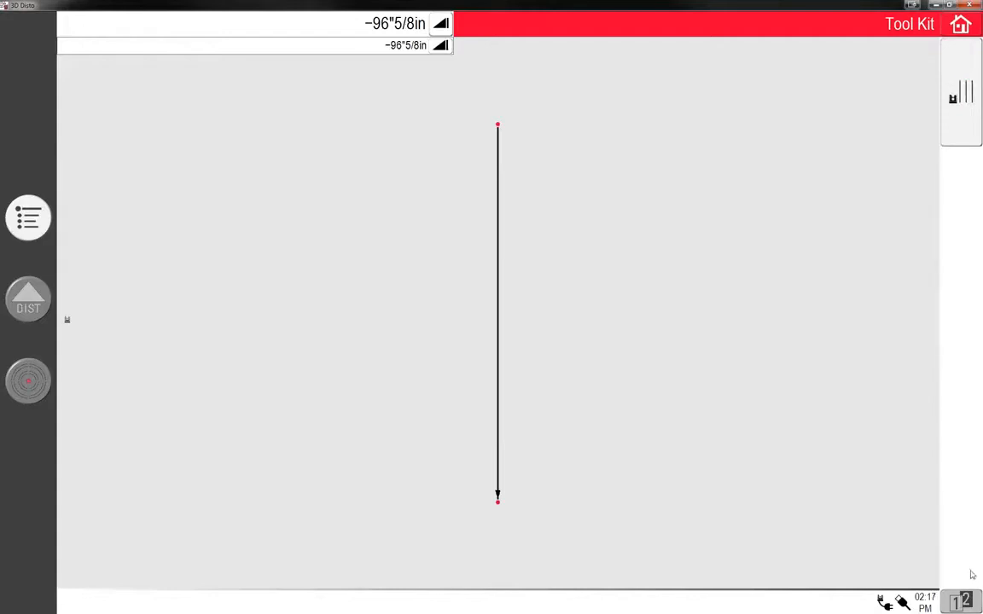
Review the other Tool Kit tools, then leave the plumb result for the main menu.
left_click(960, 94)
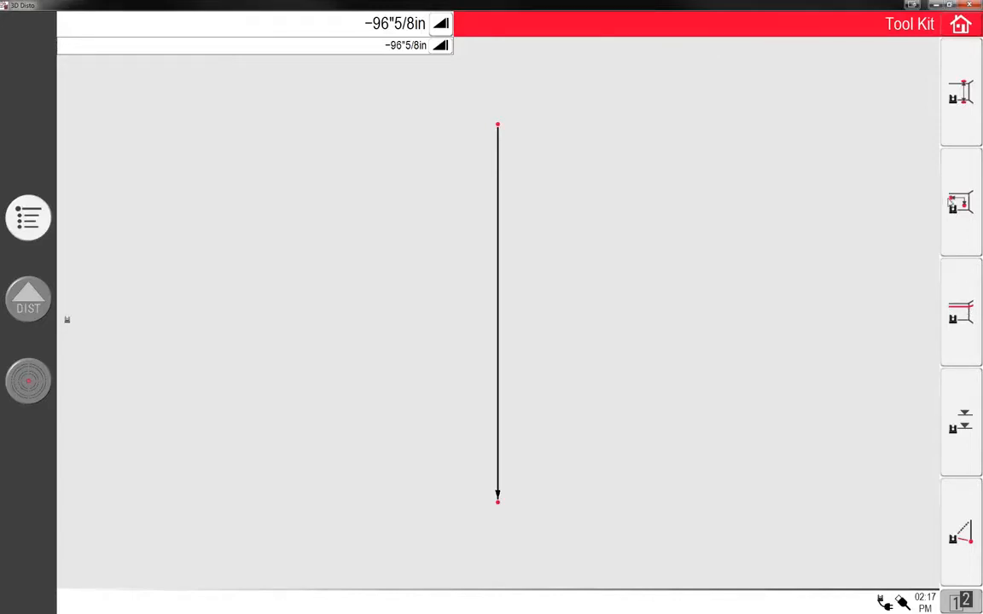
mouse_move(930, 238)
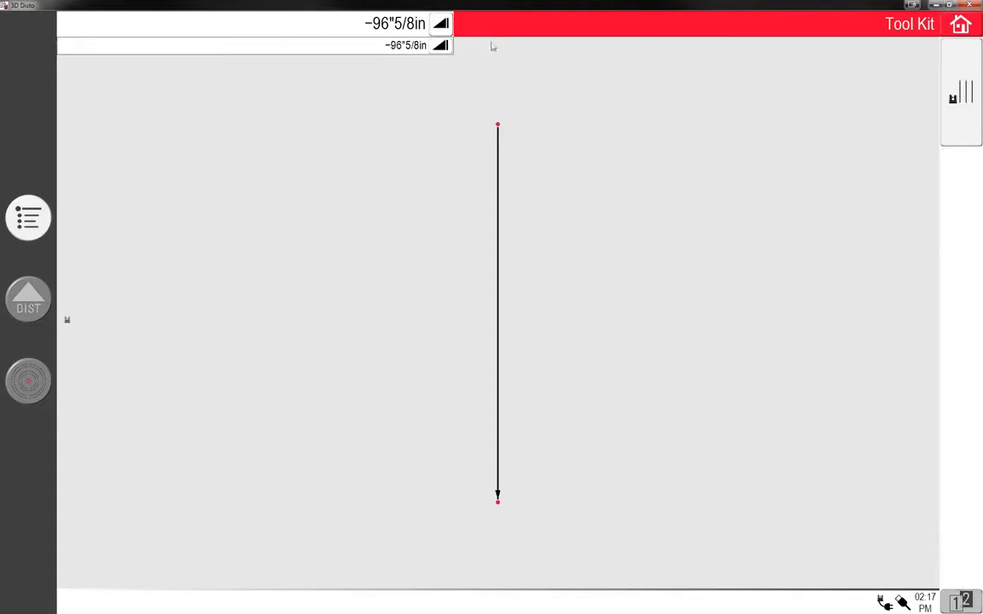
mouse_move(584, 99)
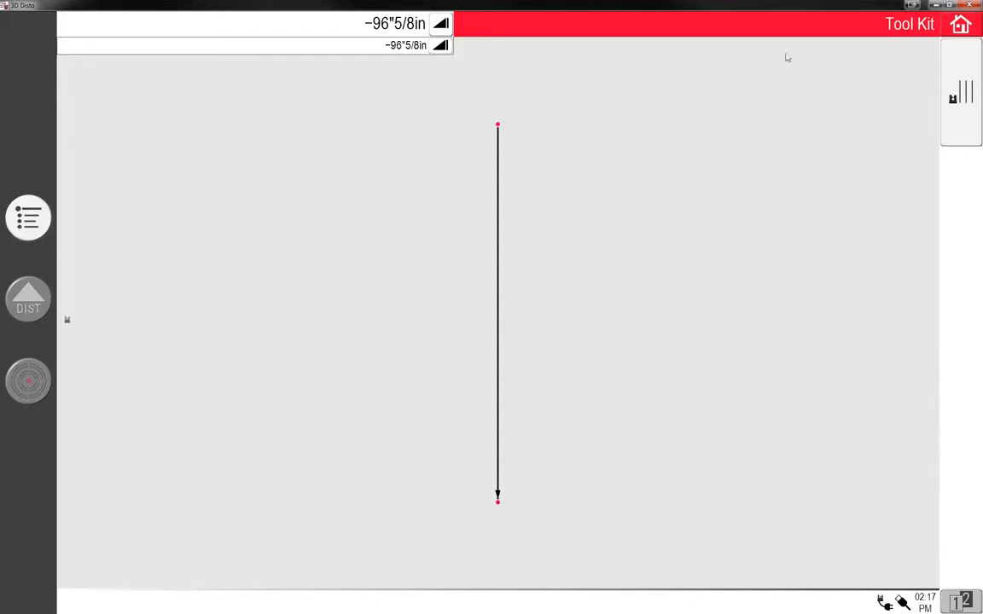
mouse_move(652, 51)
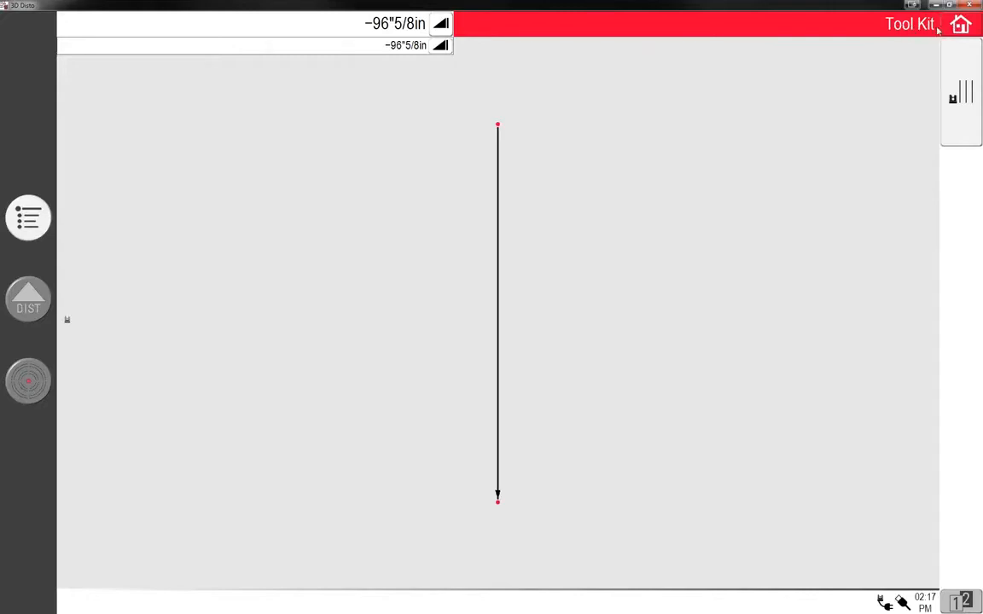
left_click(28, 219)
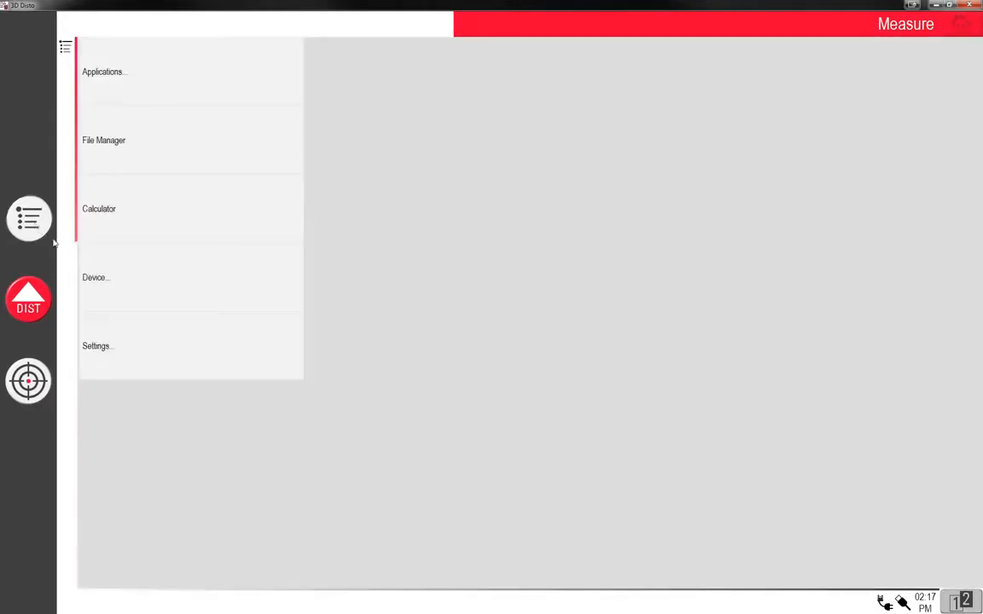
Launch Room Scan from the Measure applications and accept the reference height to reach the live viewfinder.
left_click(102, 72)
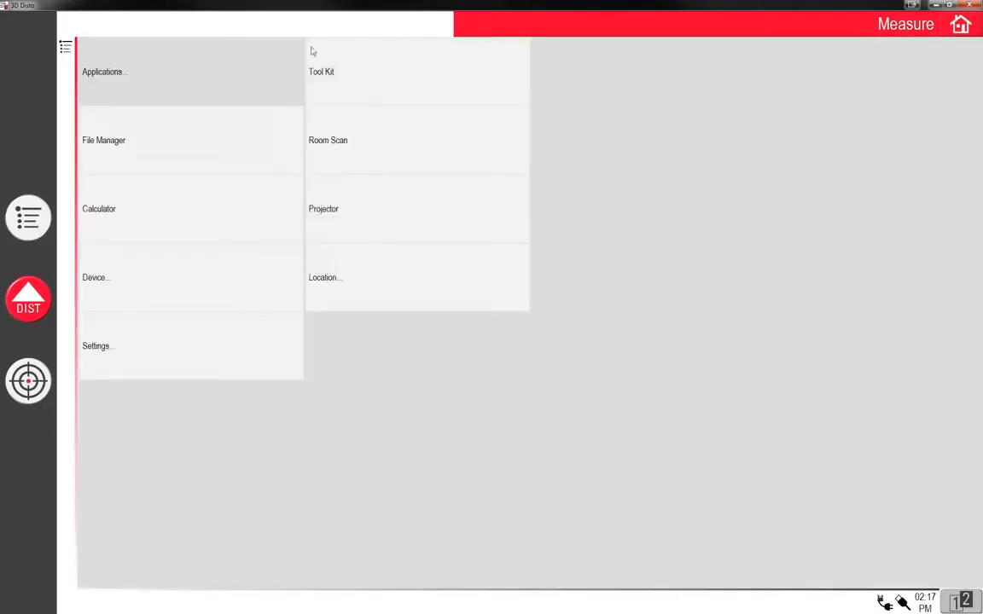
left_click(327, 140)
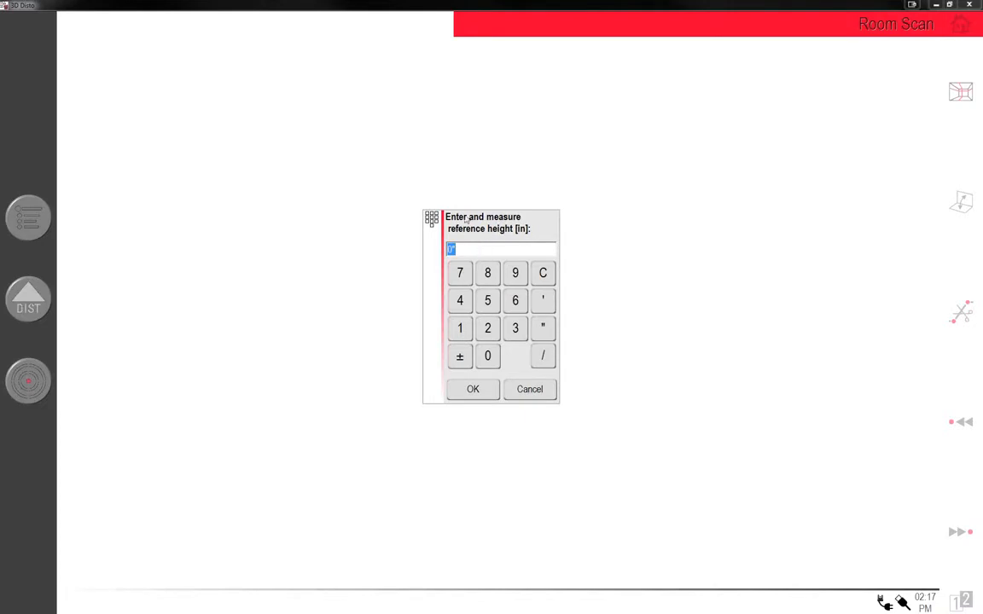
left_click(473, 389)
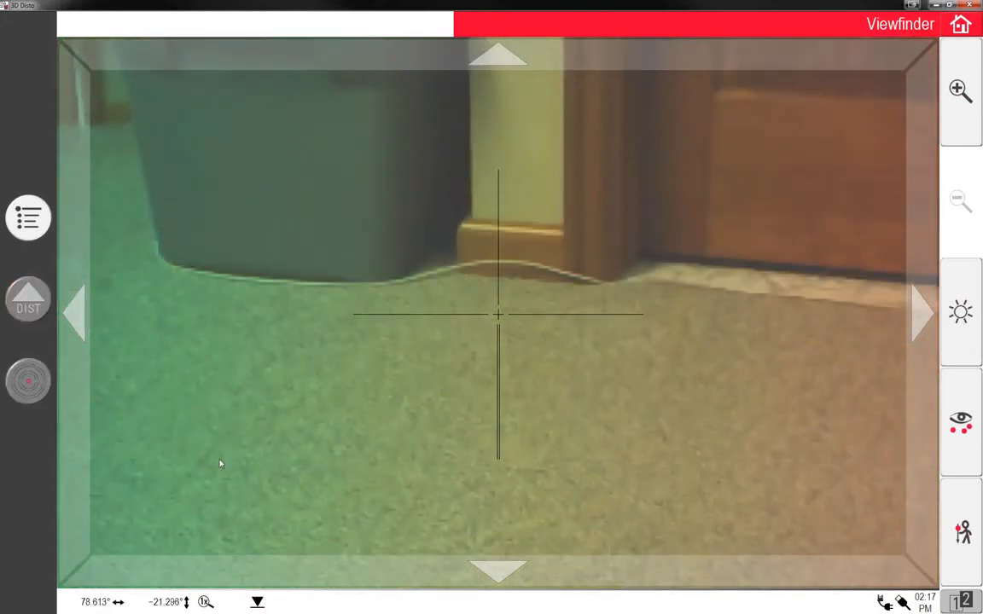
mouse_move(209, 483)
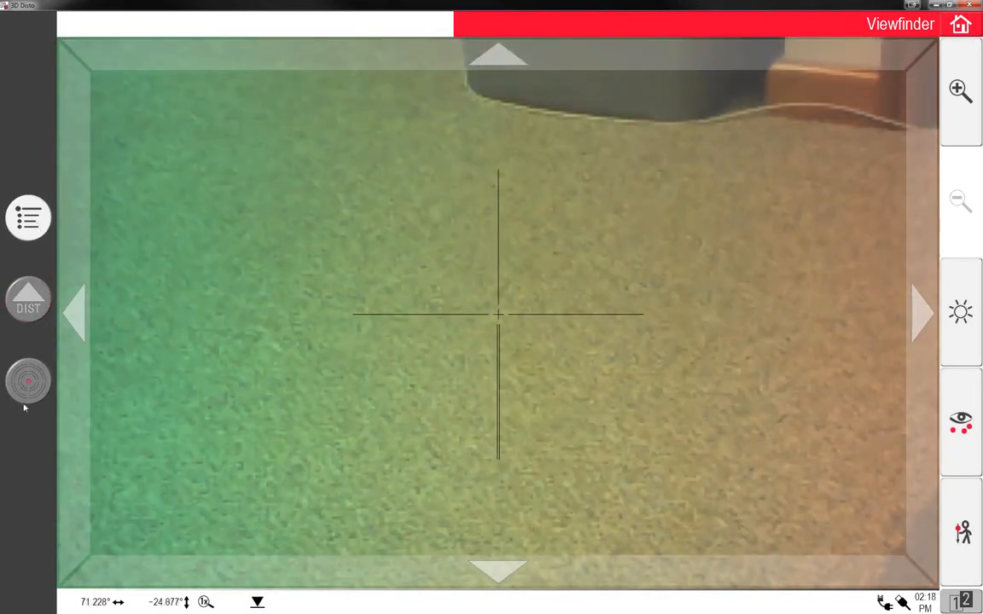
Target the aimed-at floor point as the reference height for the Room Scan.
left_click(27, 298)
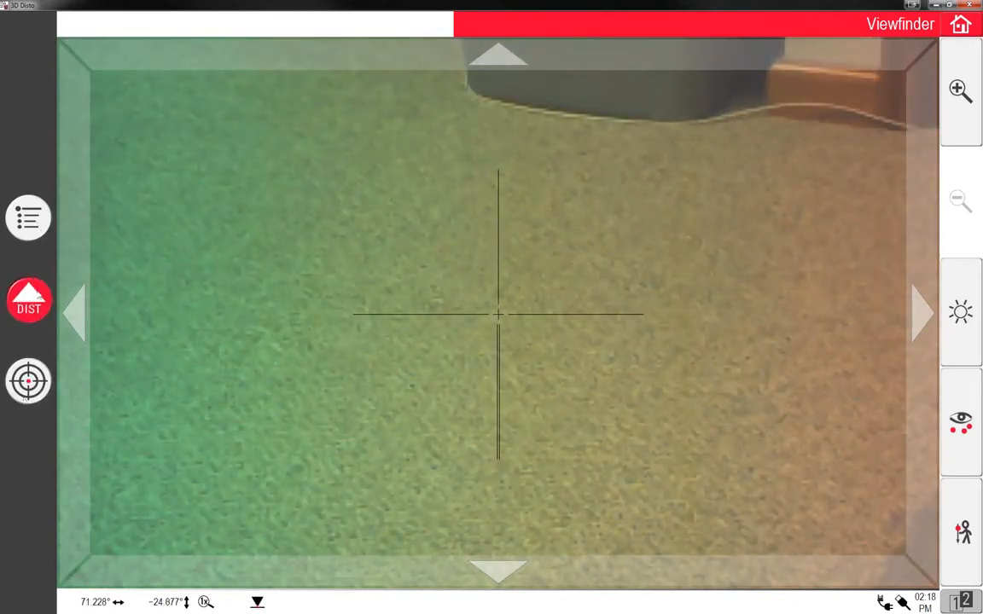